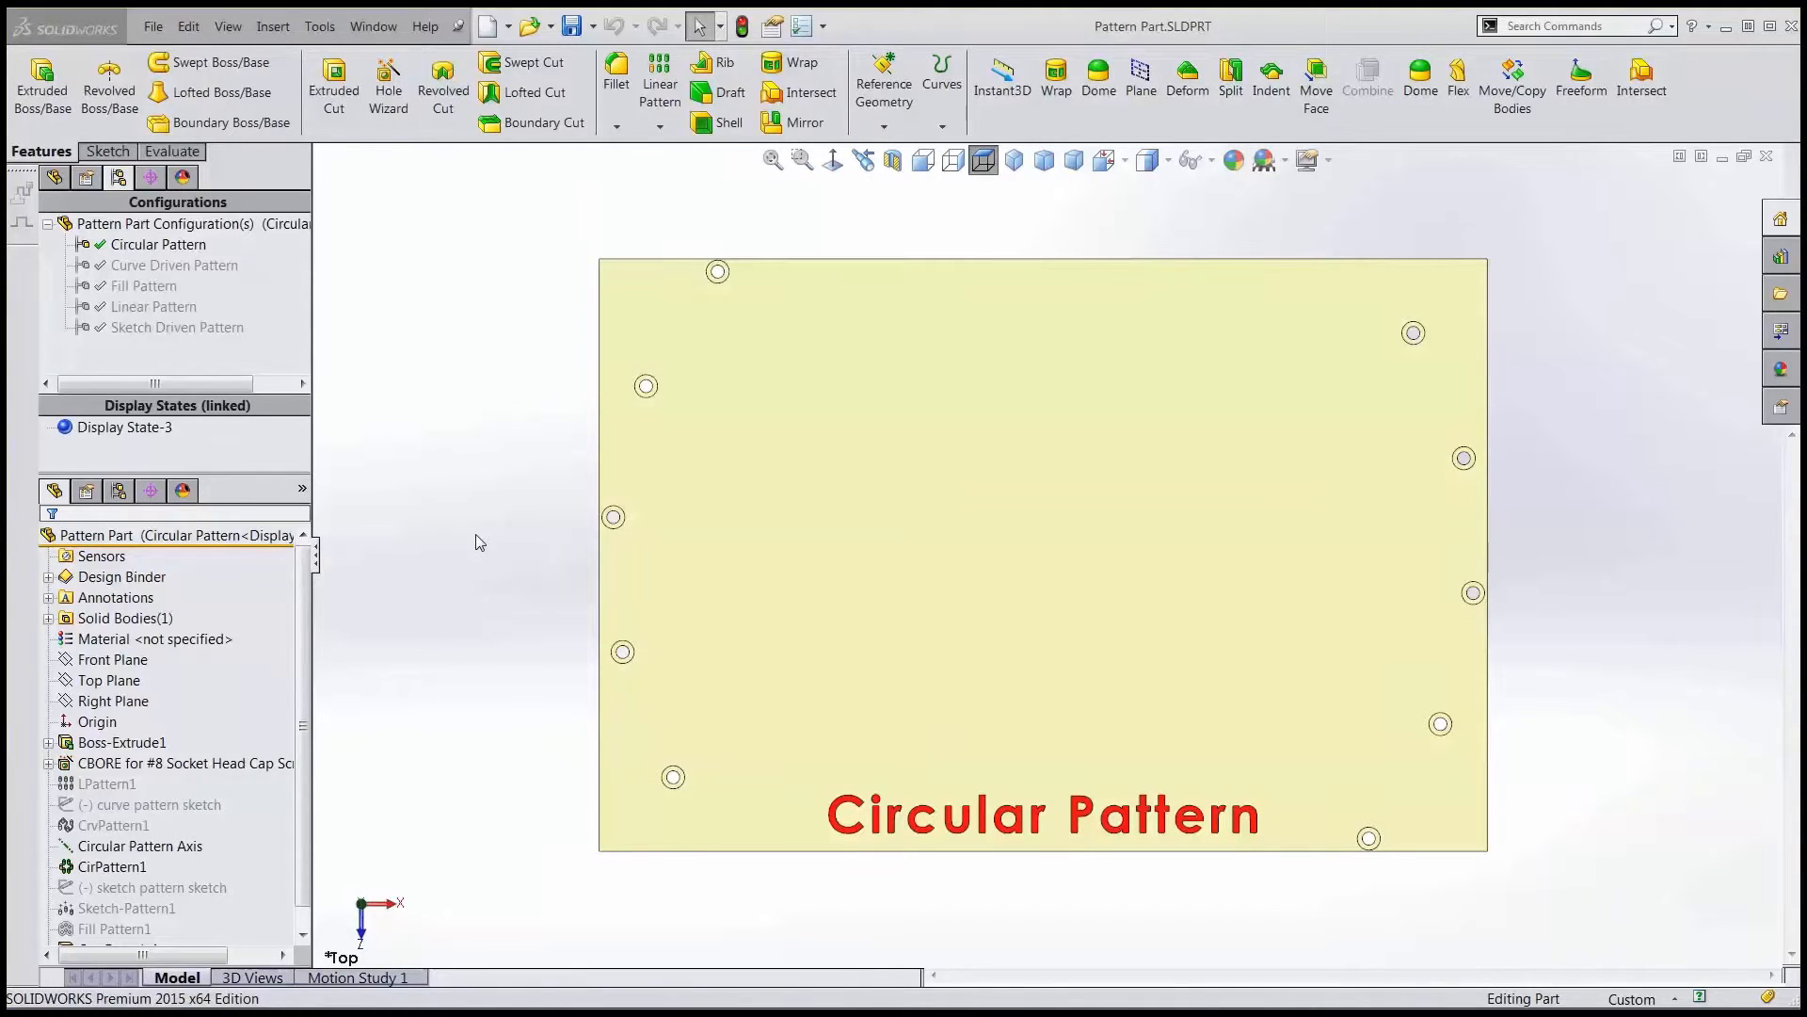
{"action": "mouse_move", "coordinate": [416, 550]}
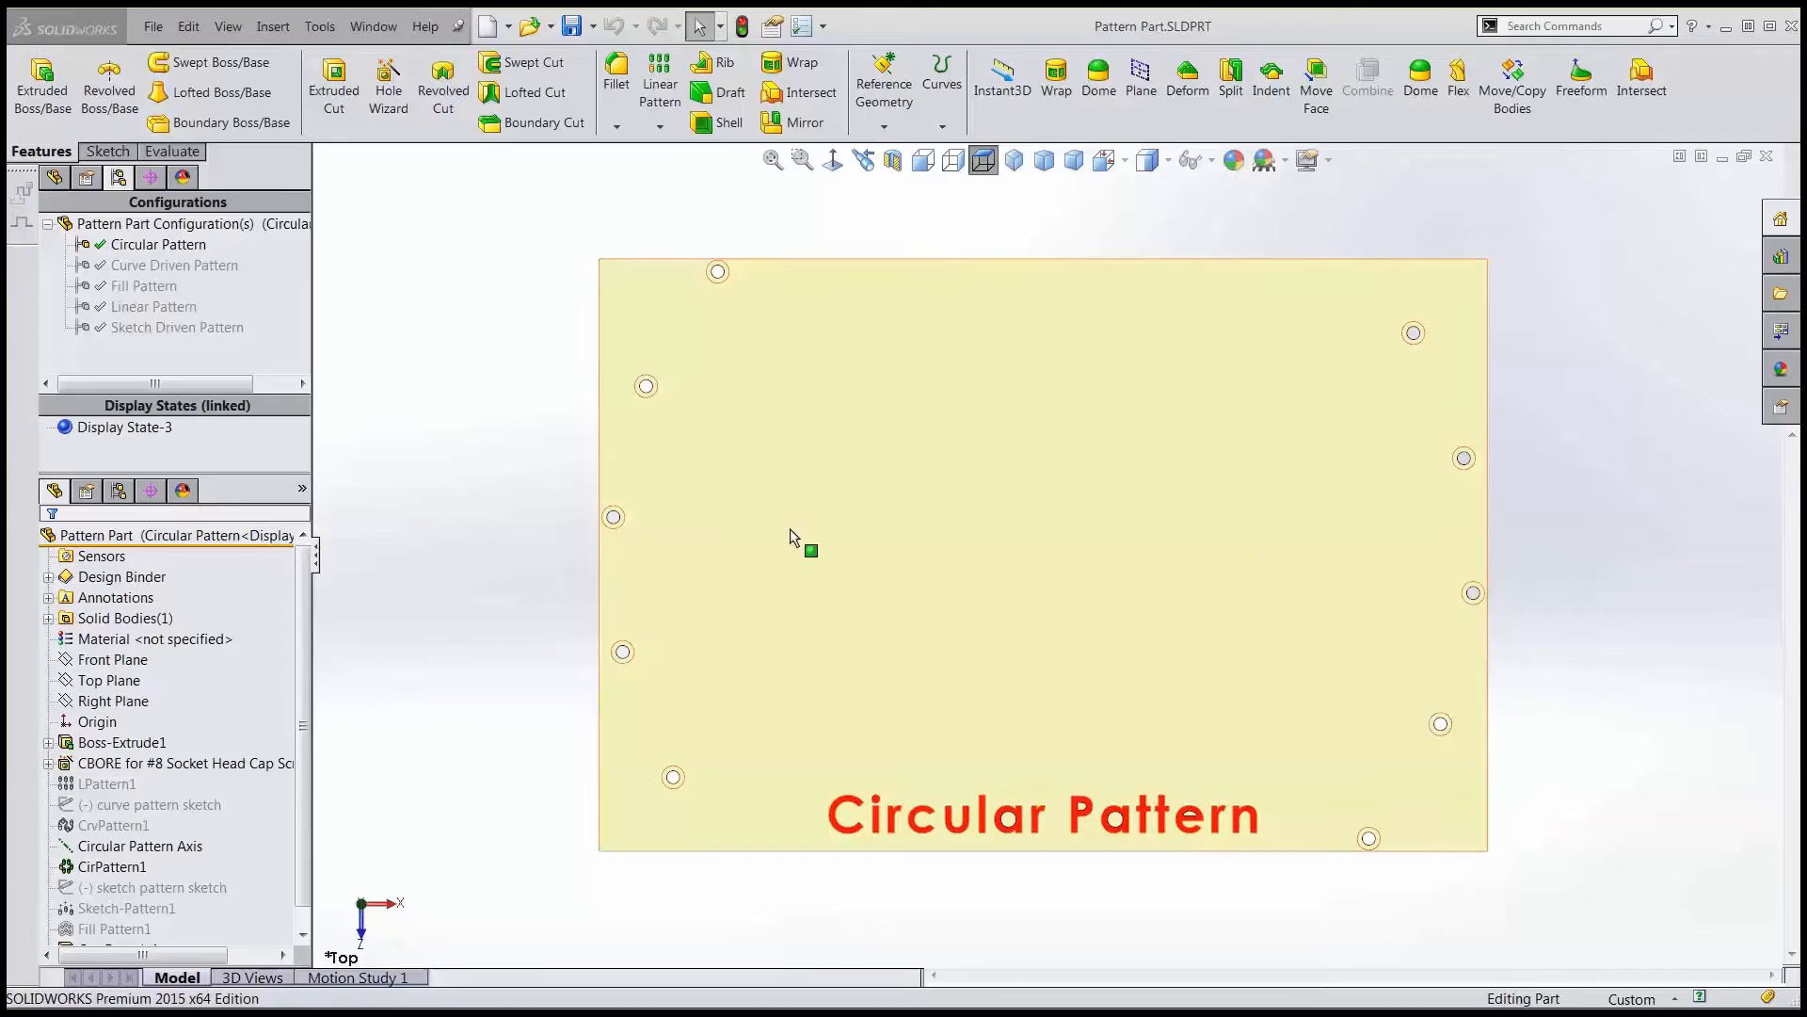
Activate the Curve Driven, Sketch Driven, then Linear Pattern configurations to compare hole layouts
{"action": "left_click", "coordinate": [175, 264]}
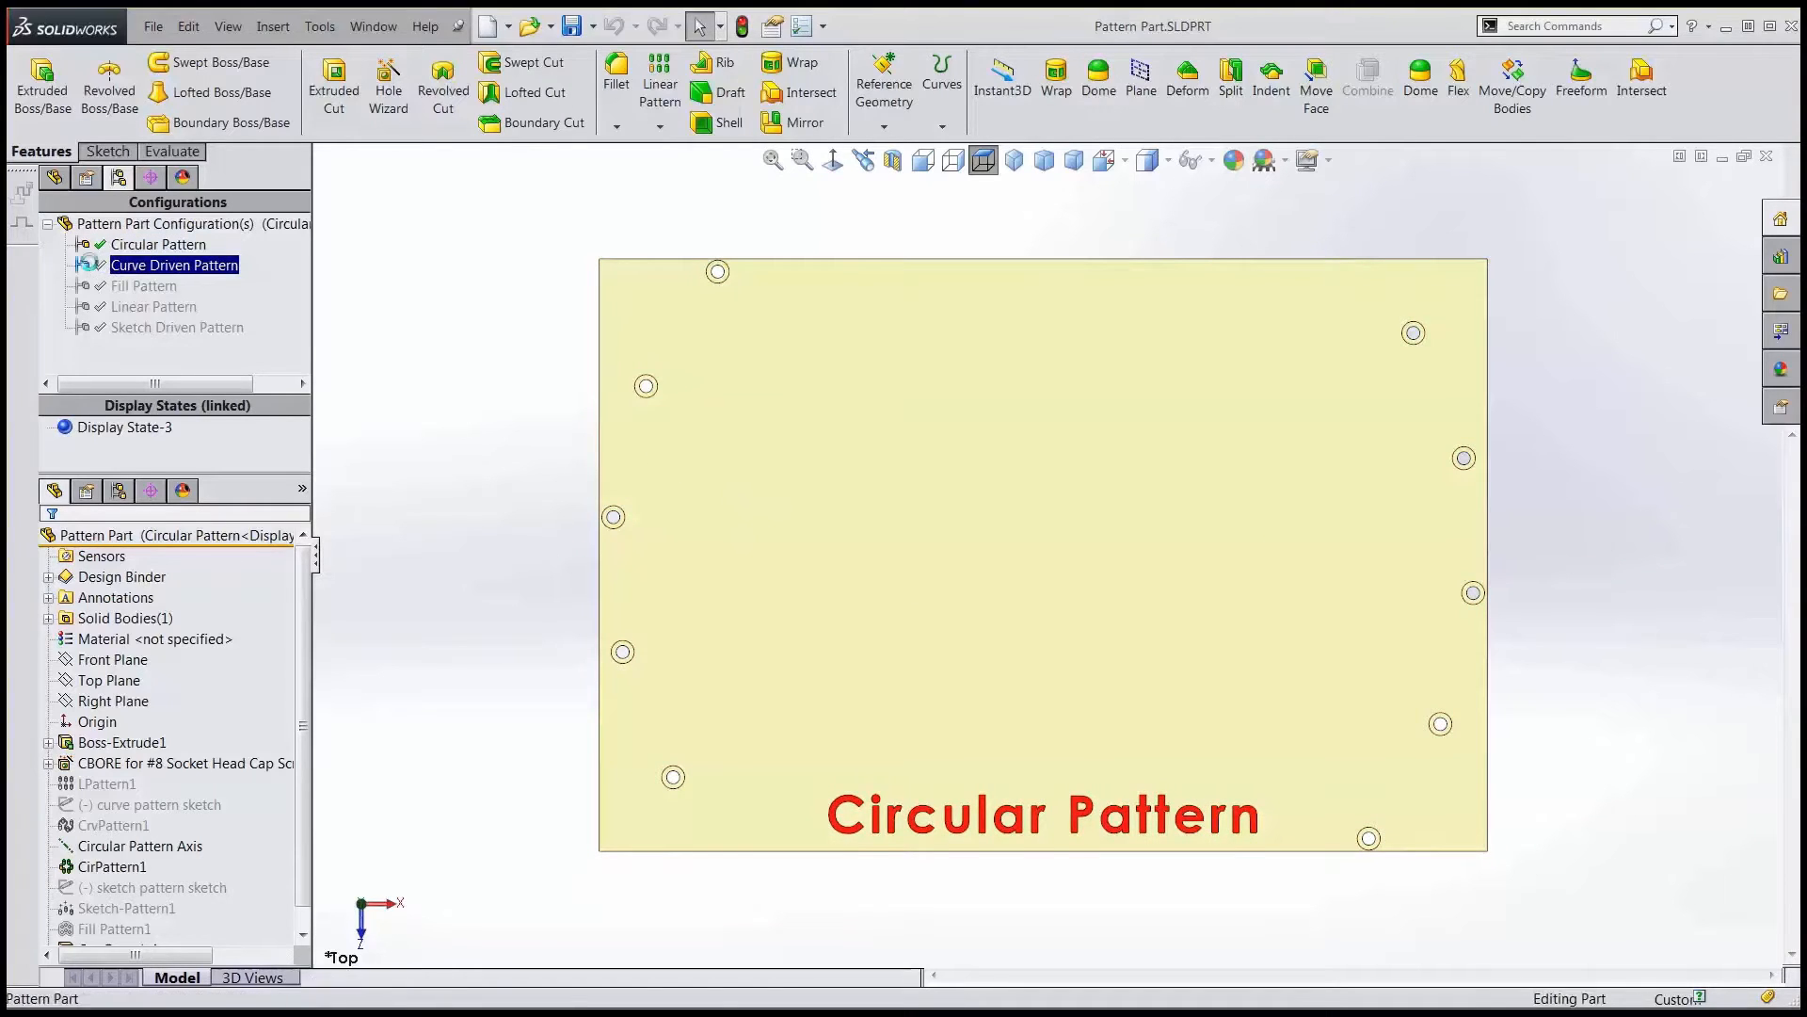
{"action": "double_click", "coordinate": [153, 305]}
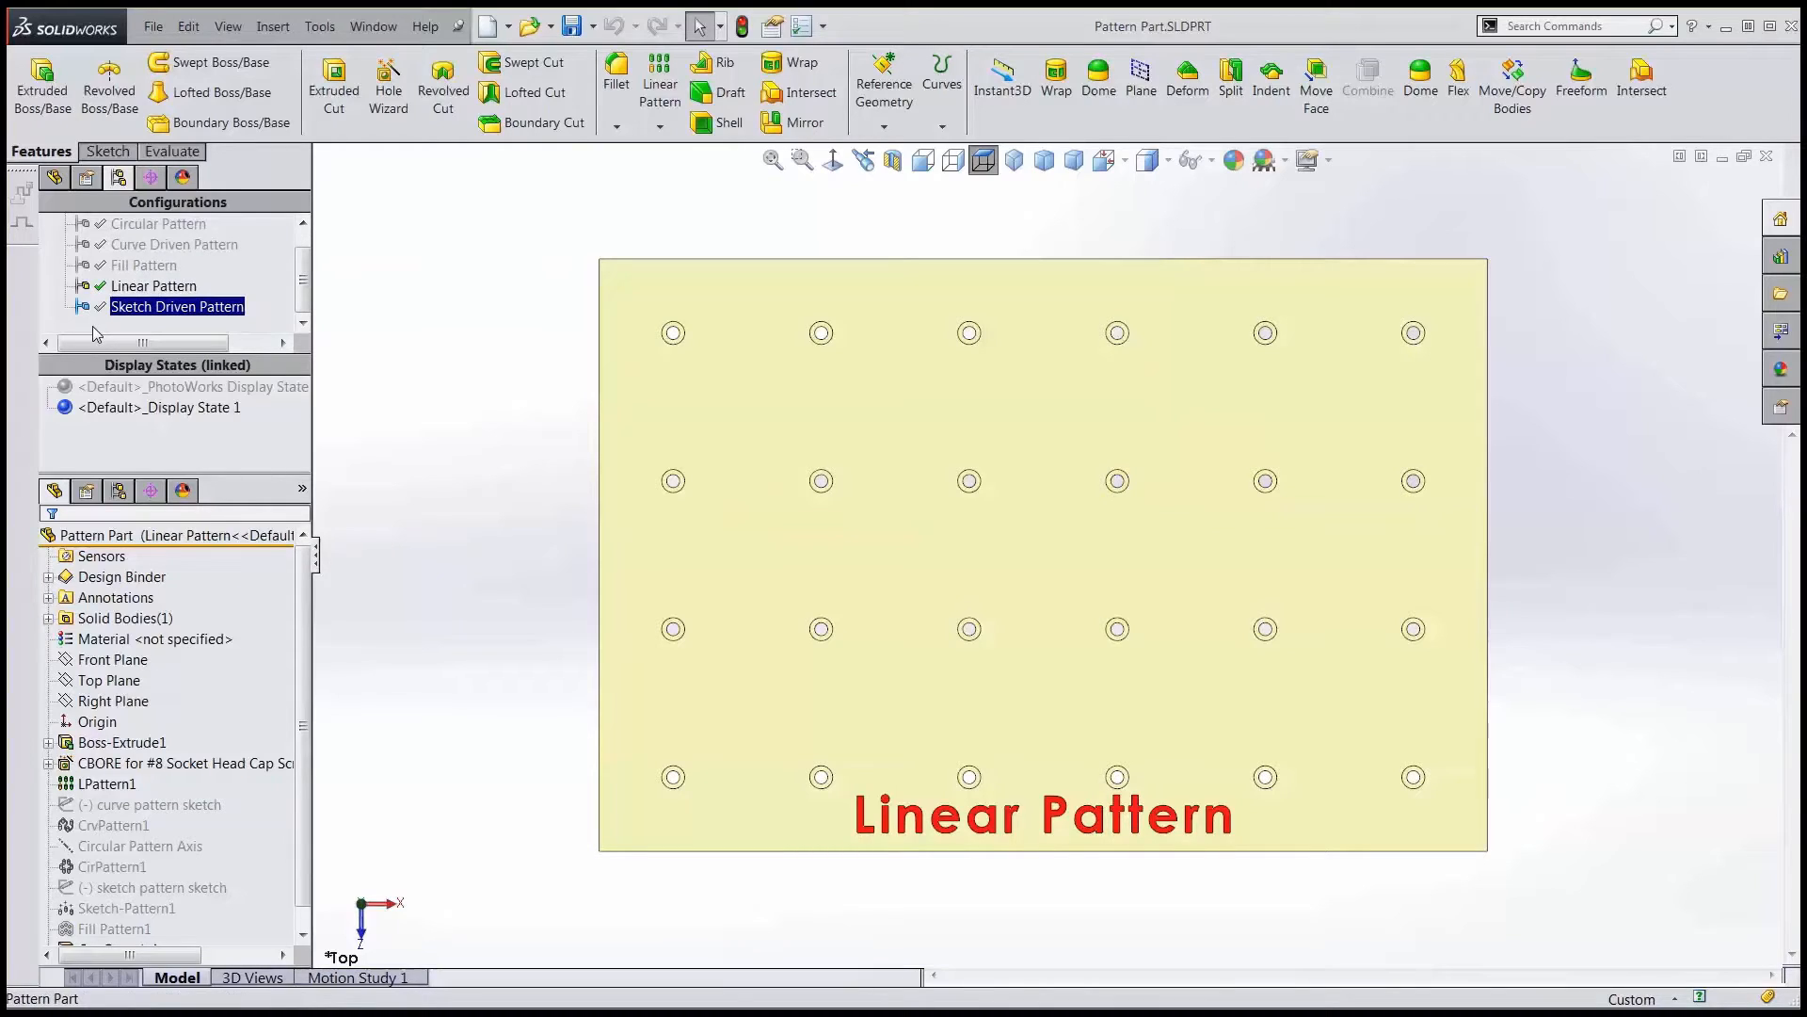
{"action": "double_click", "coordinate": [176, 305]}
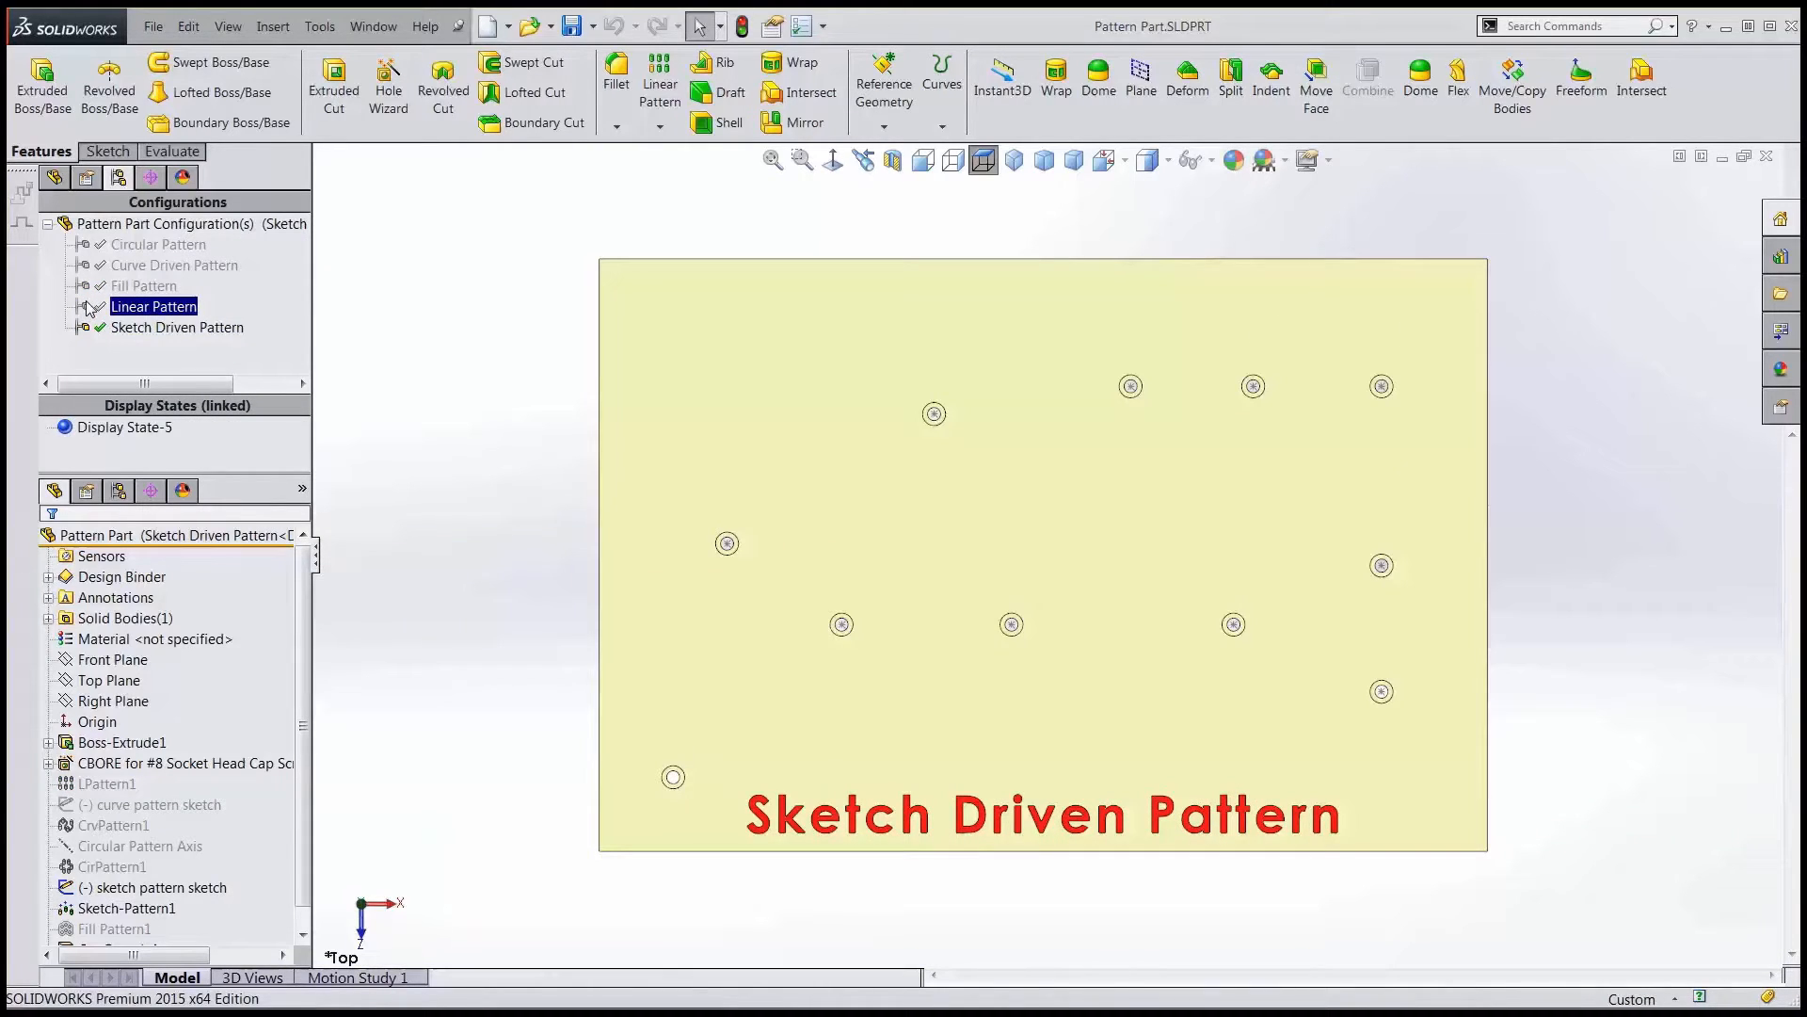
{"action": "left_click", "coordinate": [158, 243]}
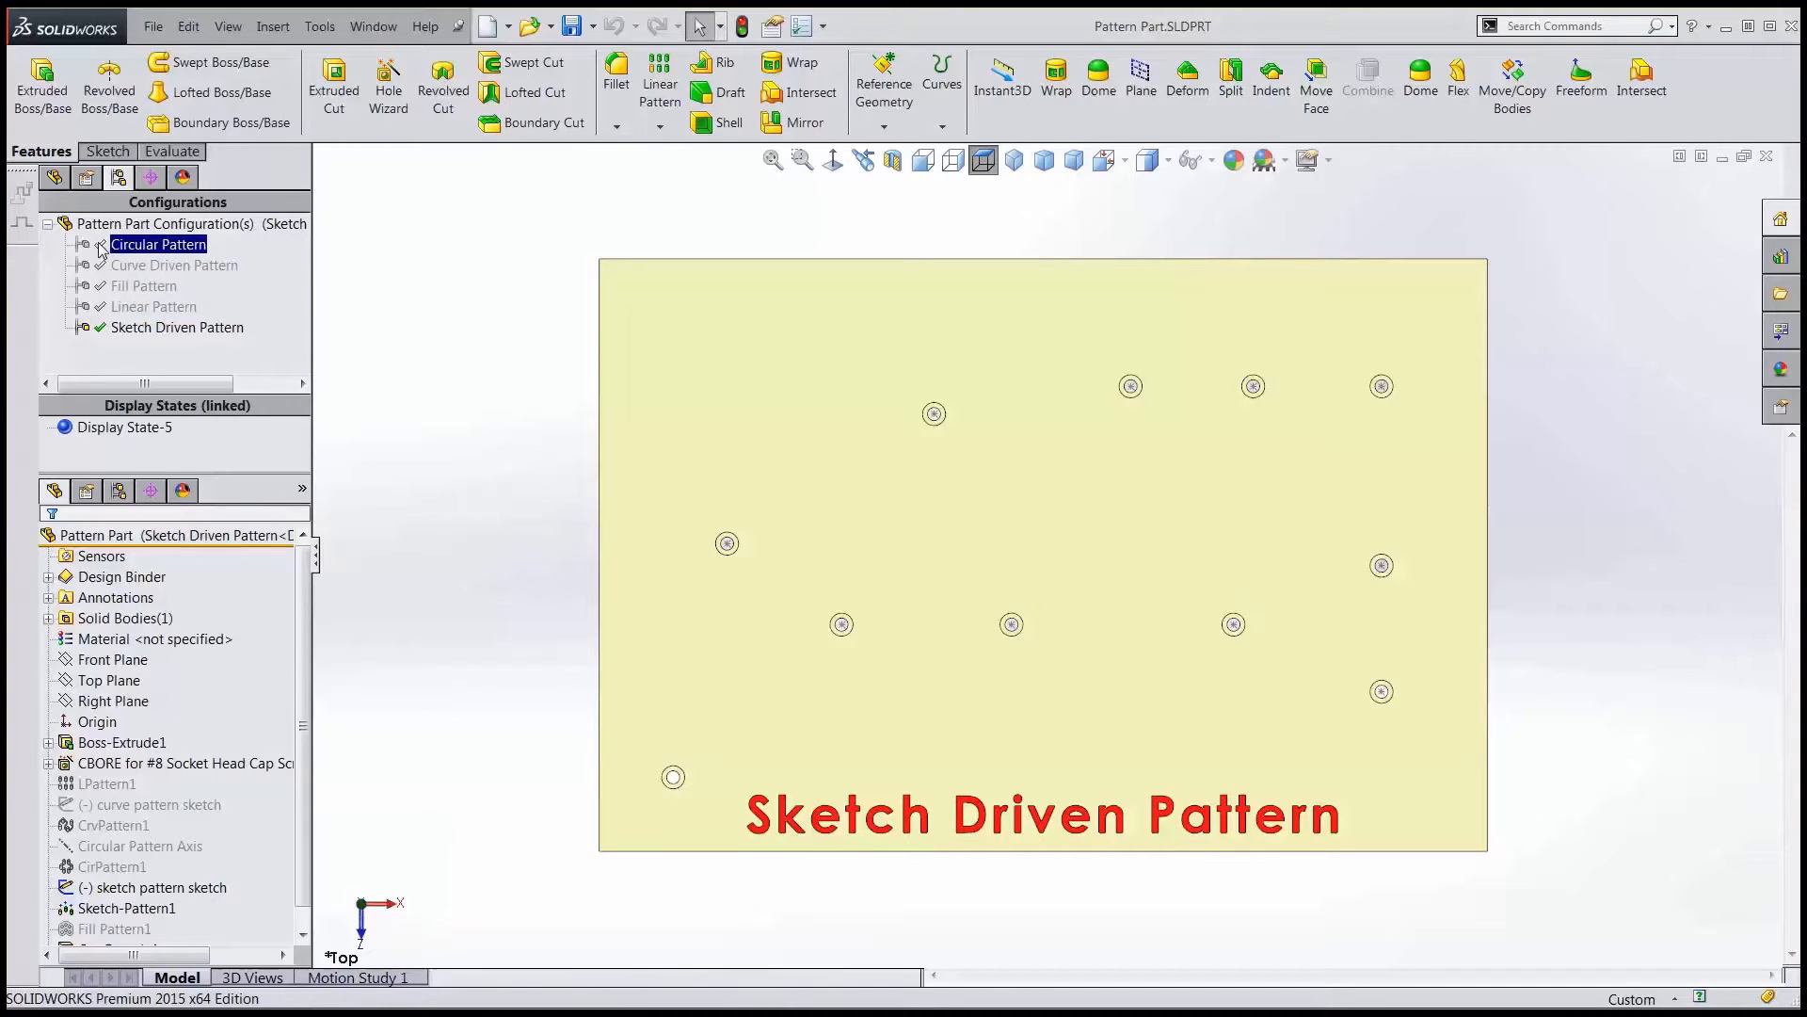
{"action": "left_click", "coordinate": [153, 305]}
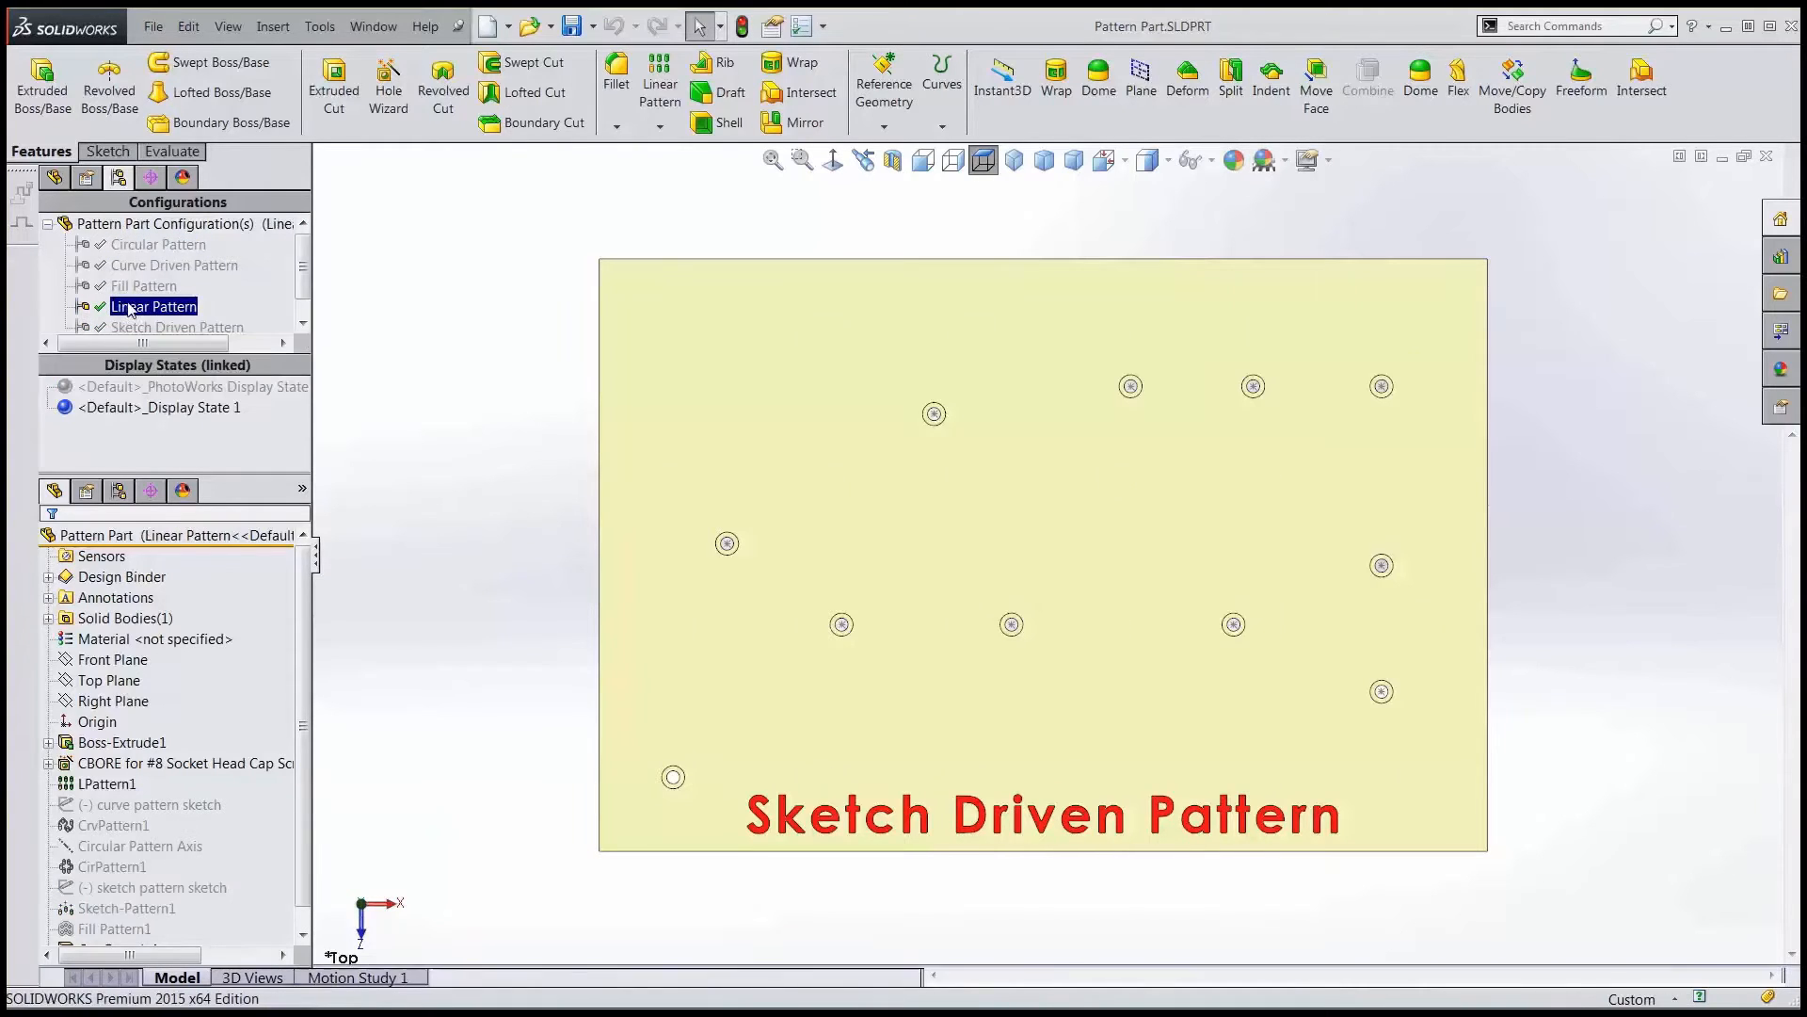
{"action": "double_click", "coordinate": [153, 305]}
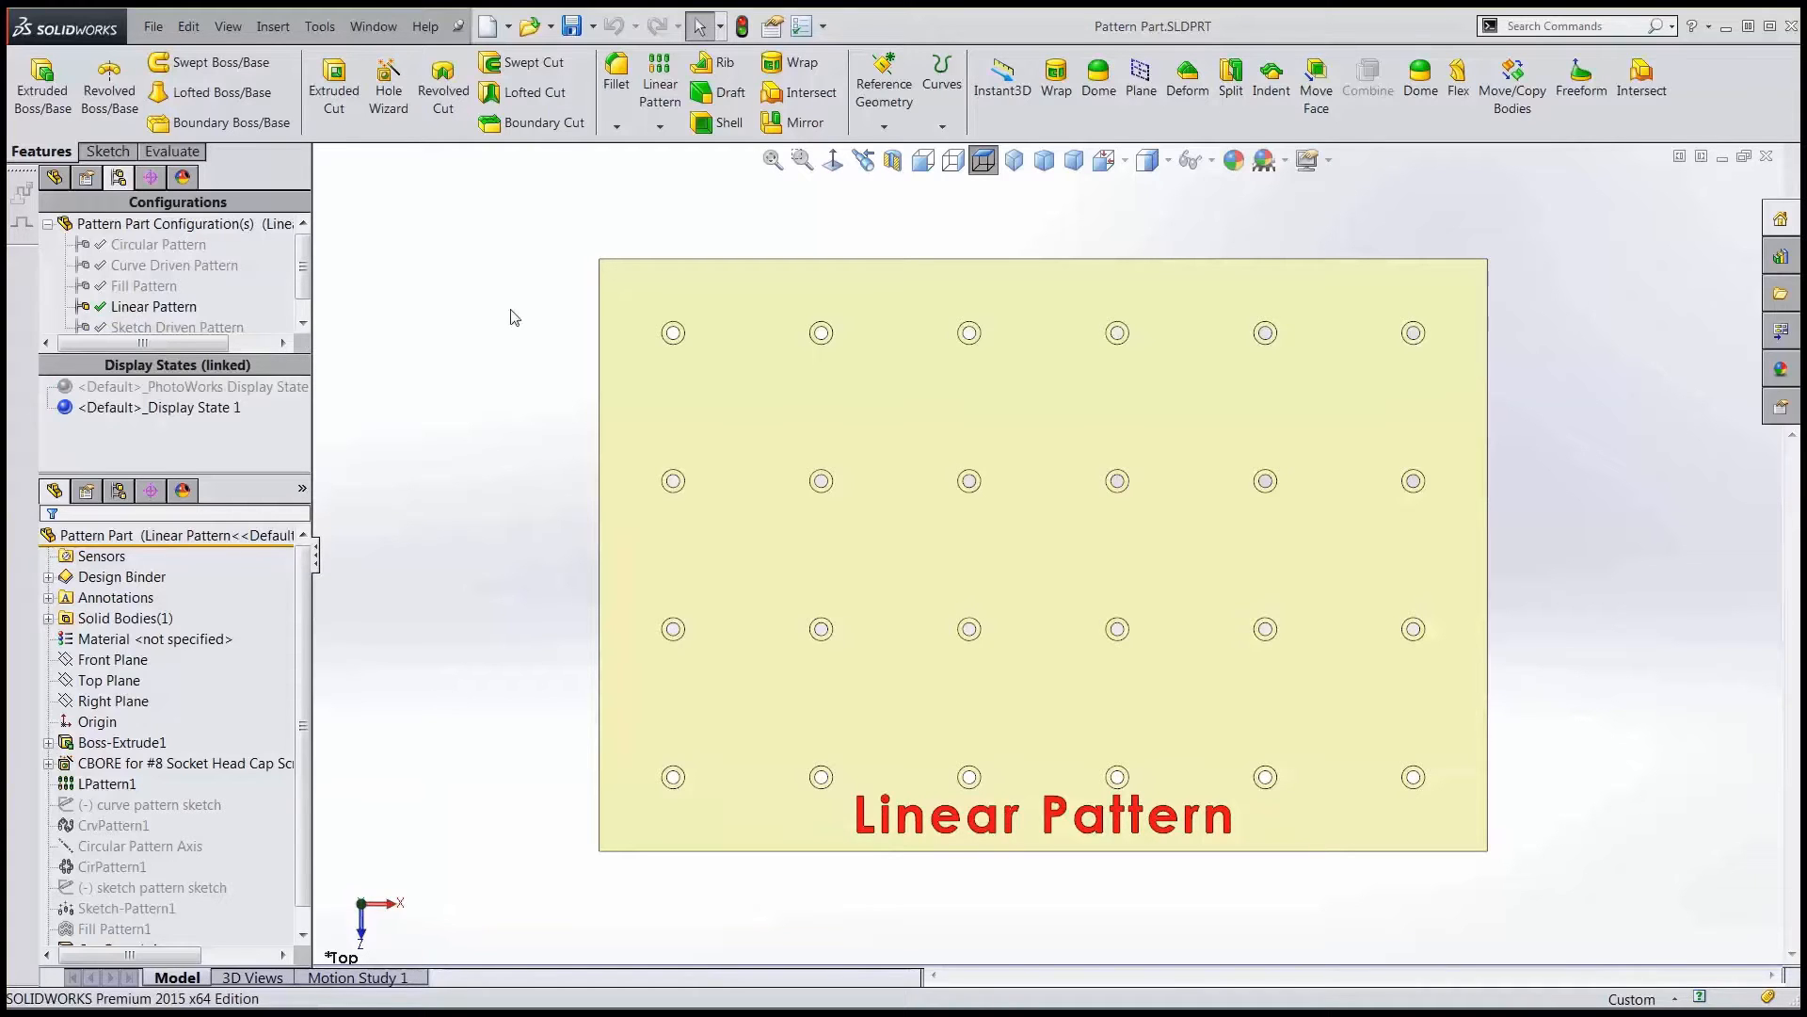
{"action": "left_click", "coordinate": [373, 25]}
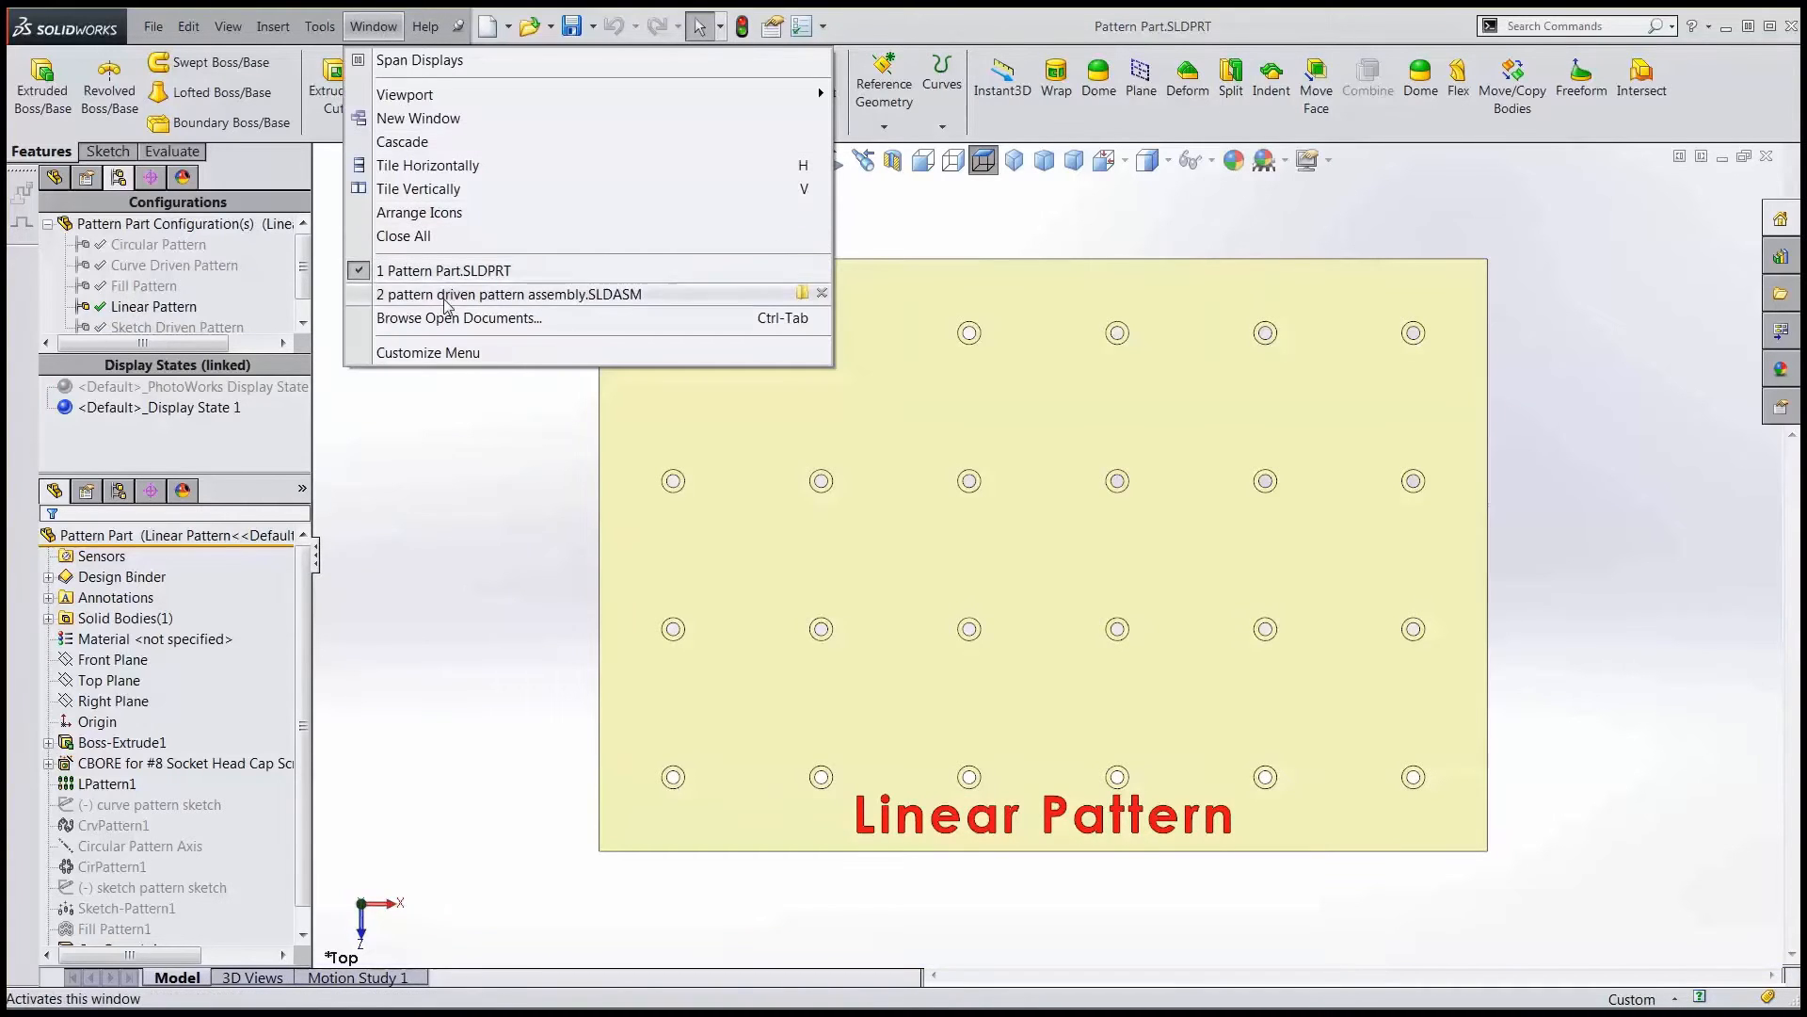
Switch to the 'pattern driven pattern assembly.SLDASM' window
{"action": "left_click", "coordinate": [510, 293]}
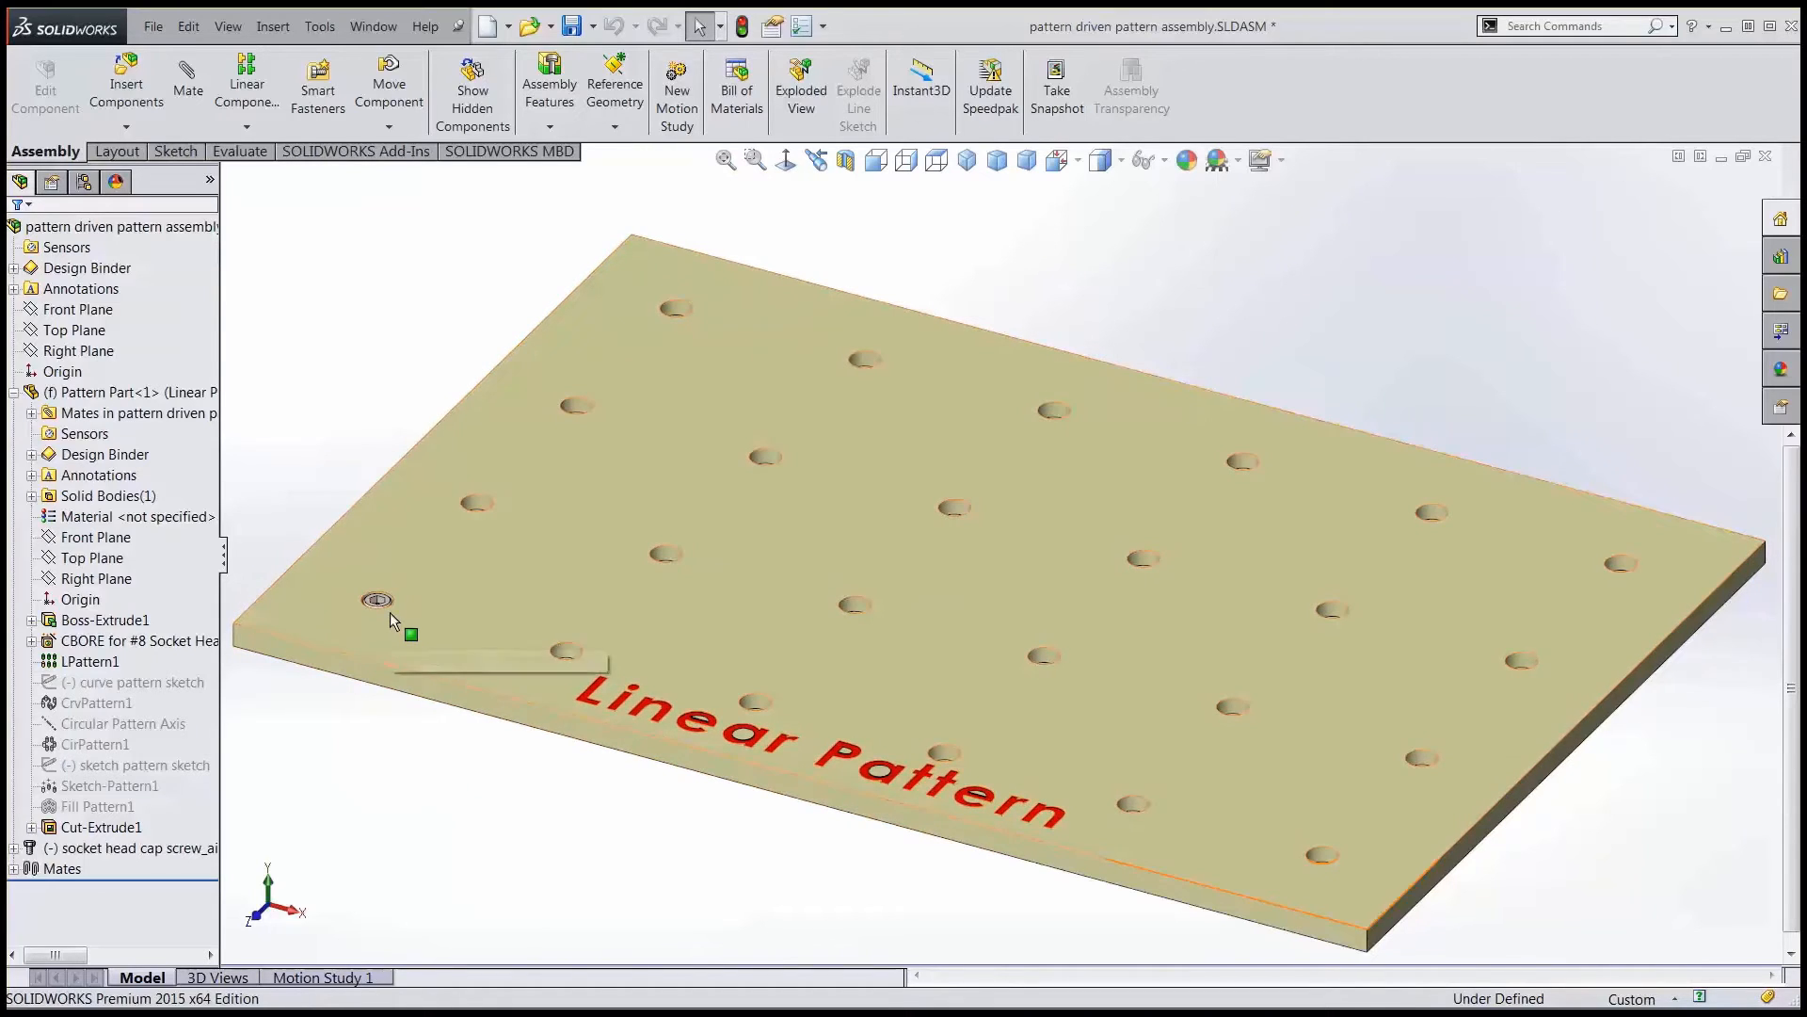
{"action": "mouse_move", "coordinate": [371, 600]}
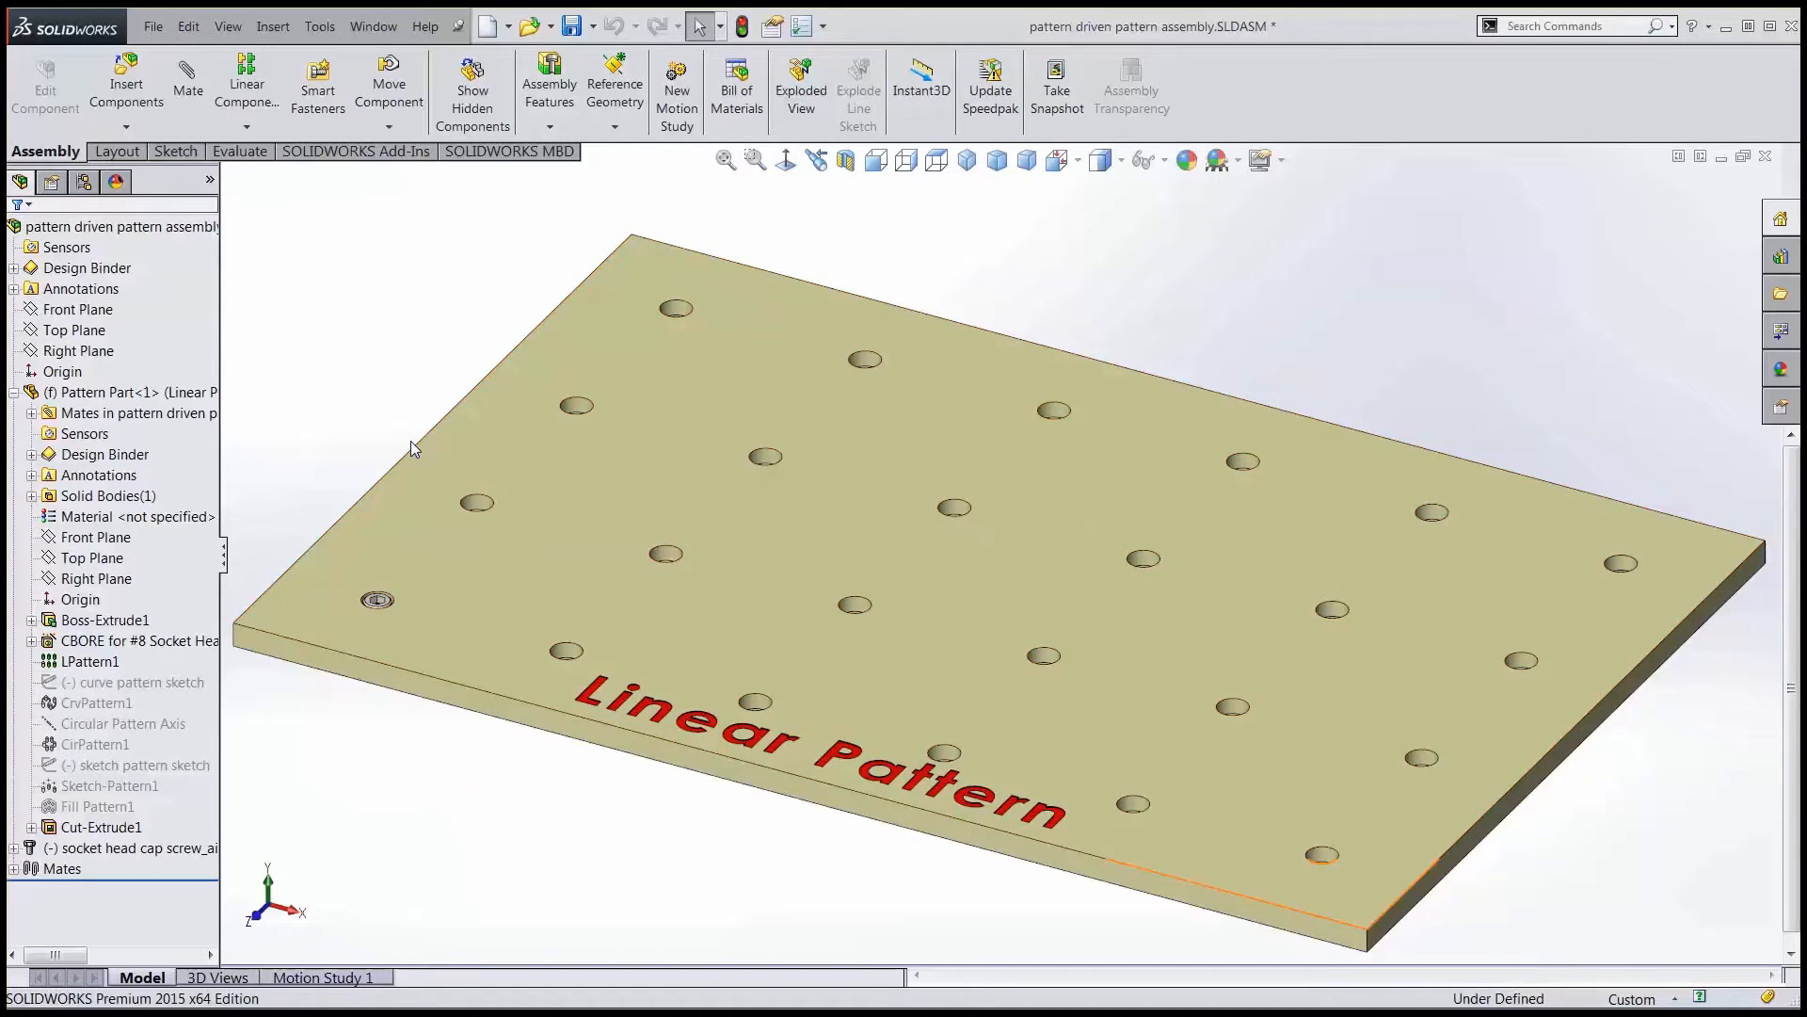
{"action": "mouse_move", "coordinate": [401, 434]}
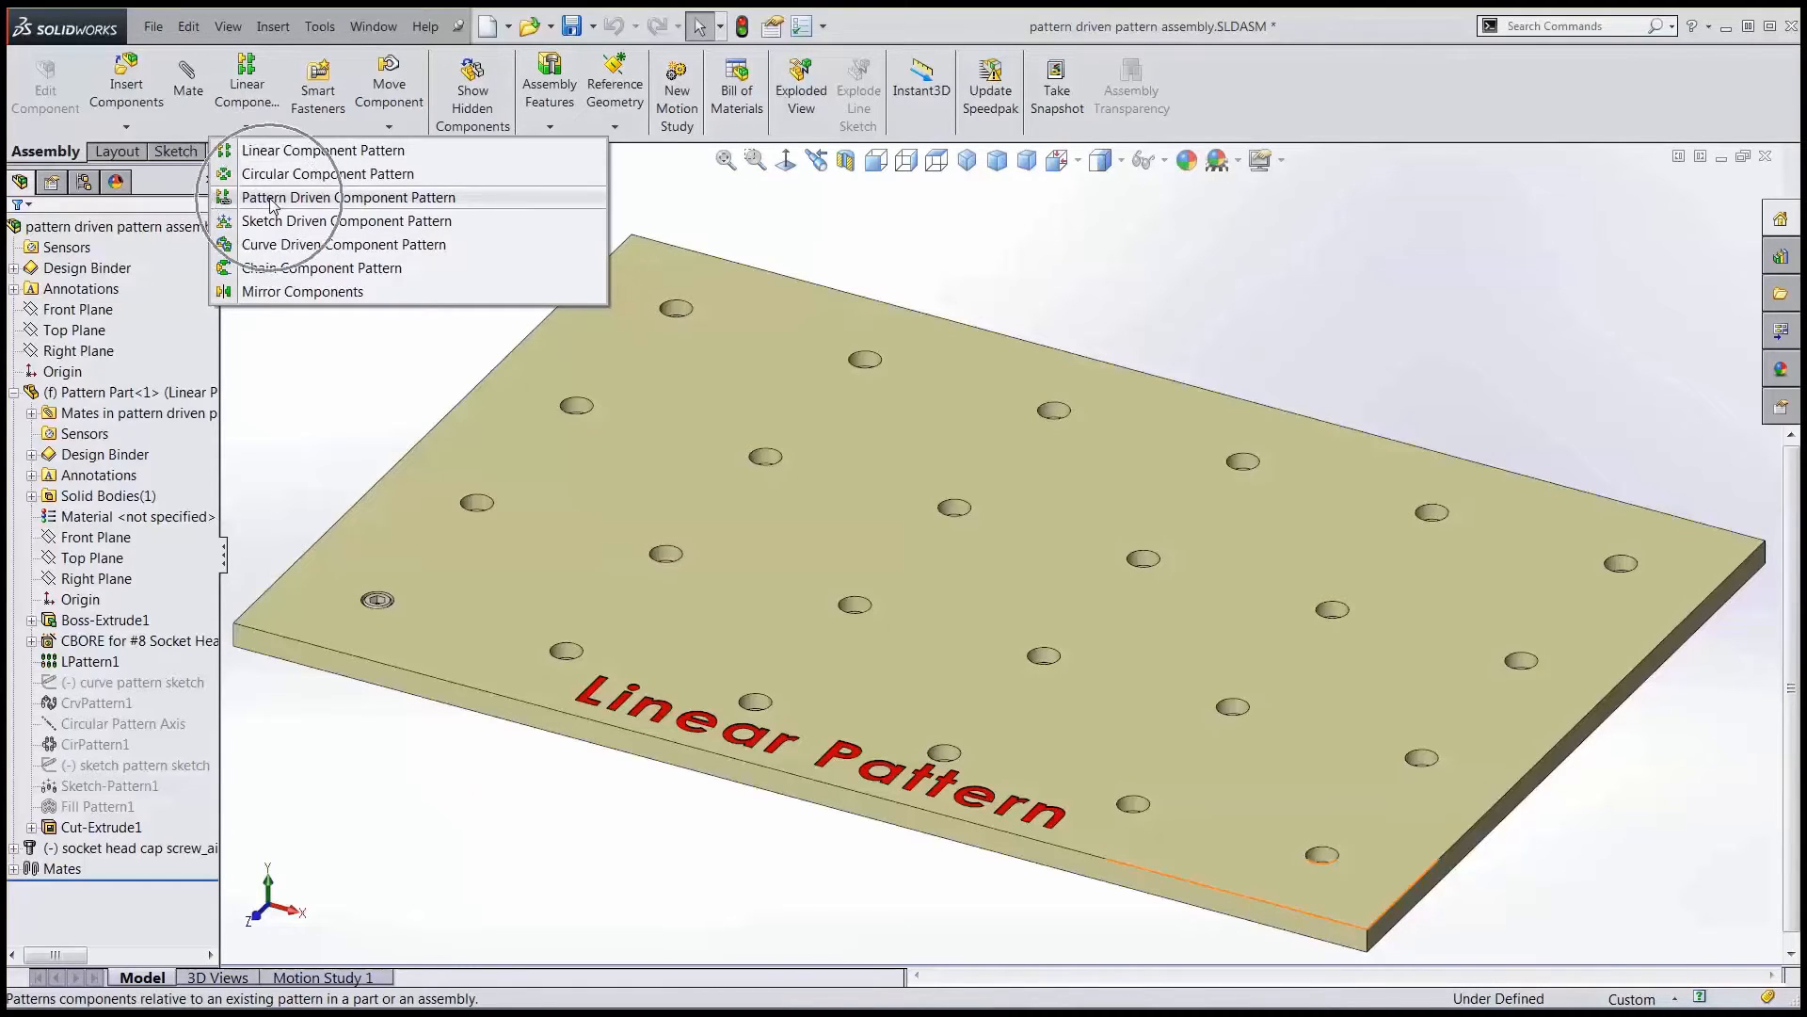
Pattern the cap screw into every plate hole, driven by the plate's LPattern1 linear hole pattern
{"action": "left_click", "coordinate": [346, 197]}
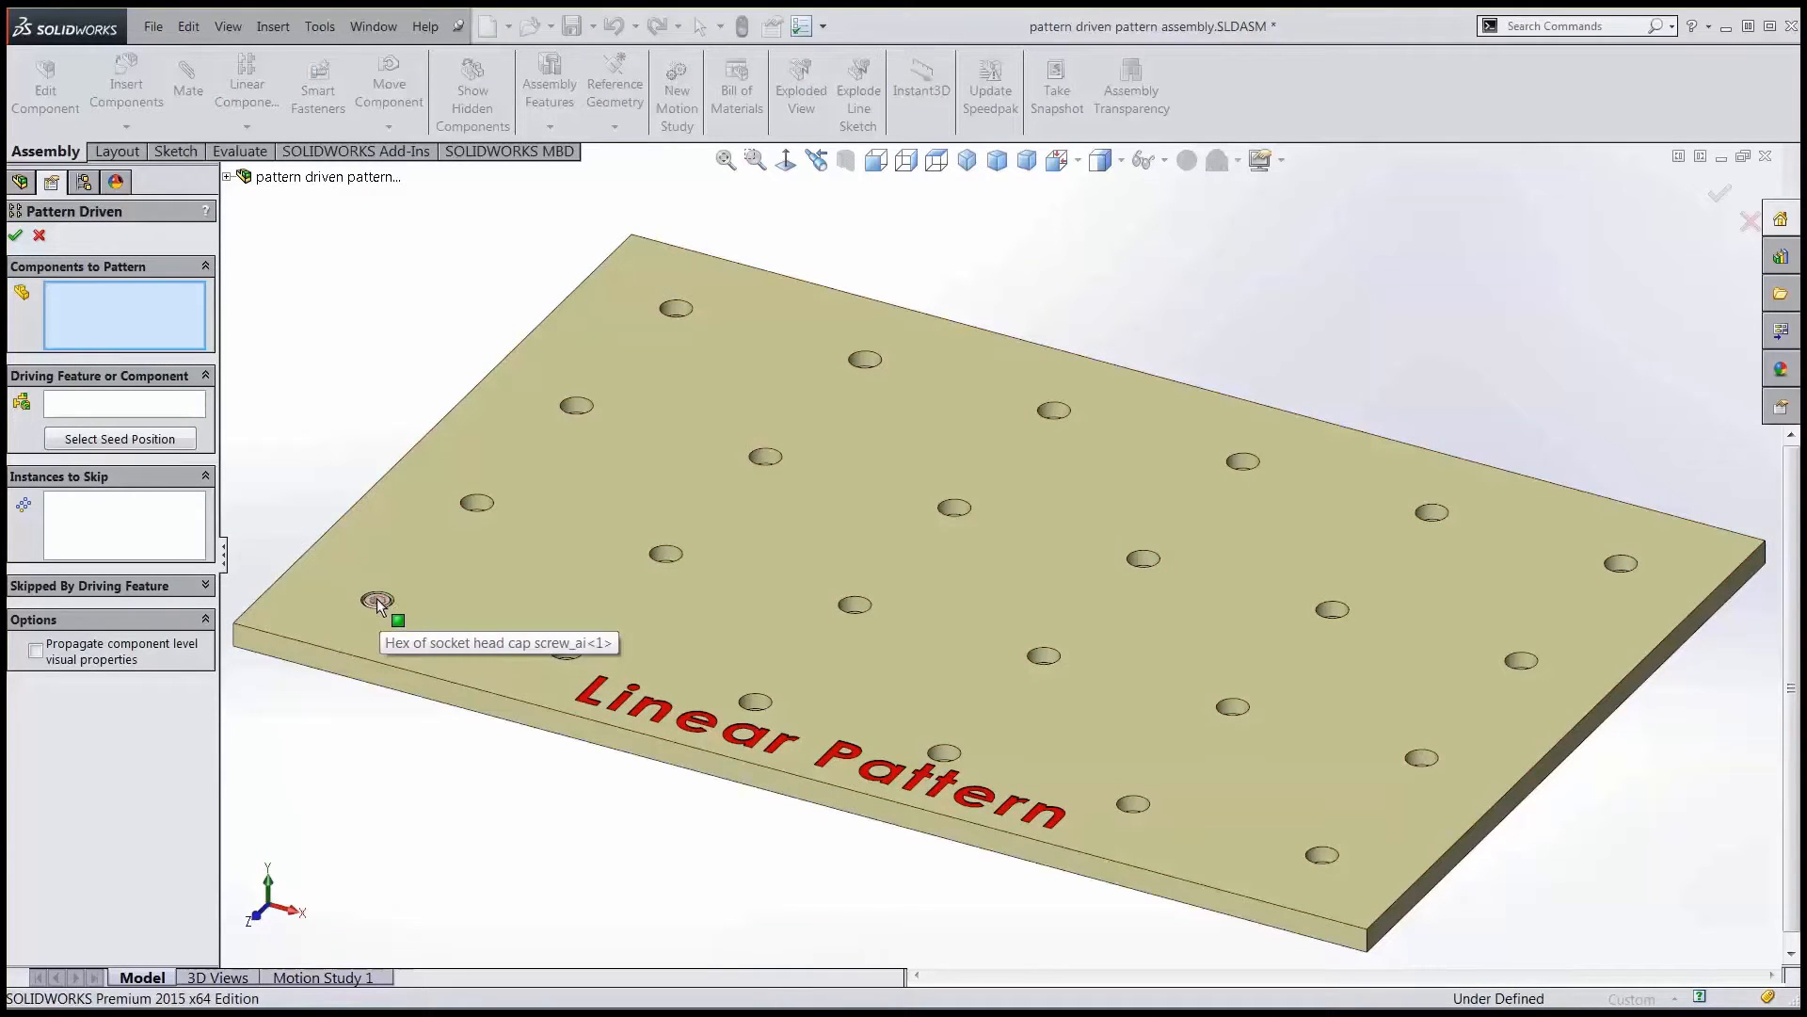
{"action": "left_click", "coordinate": [377, 602]}
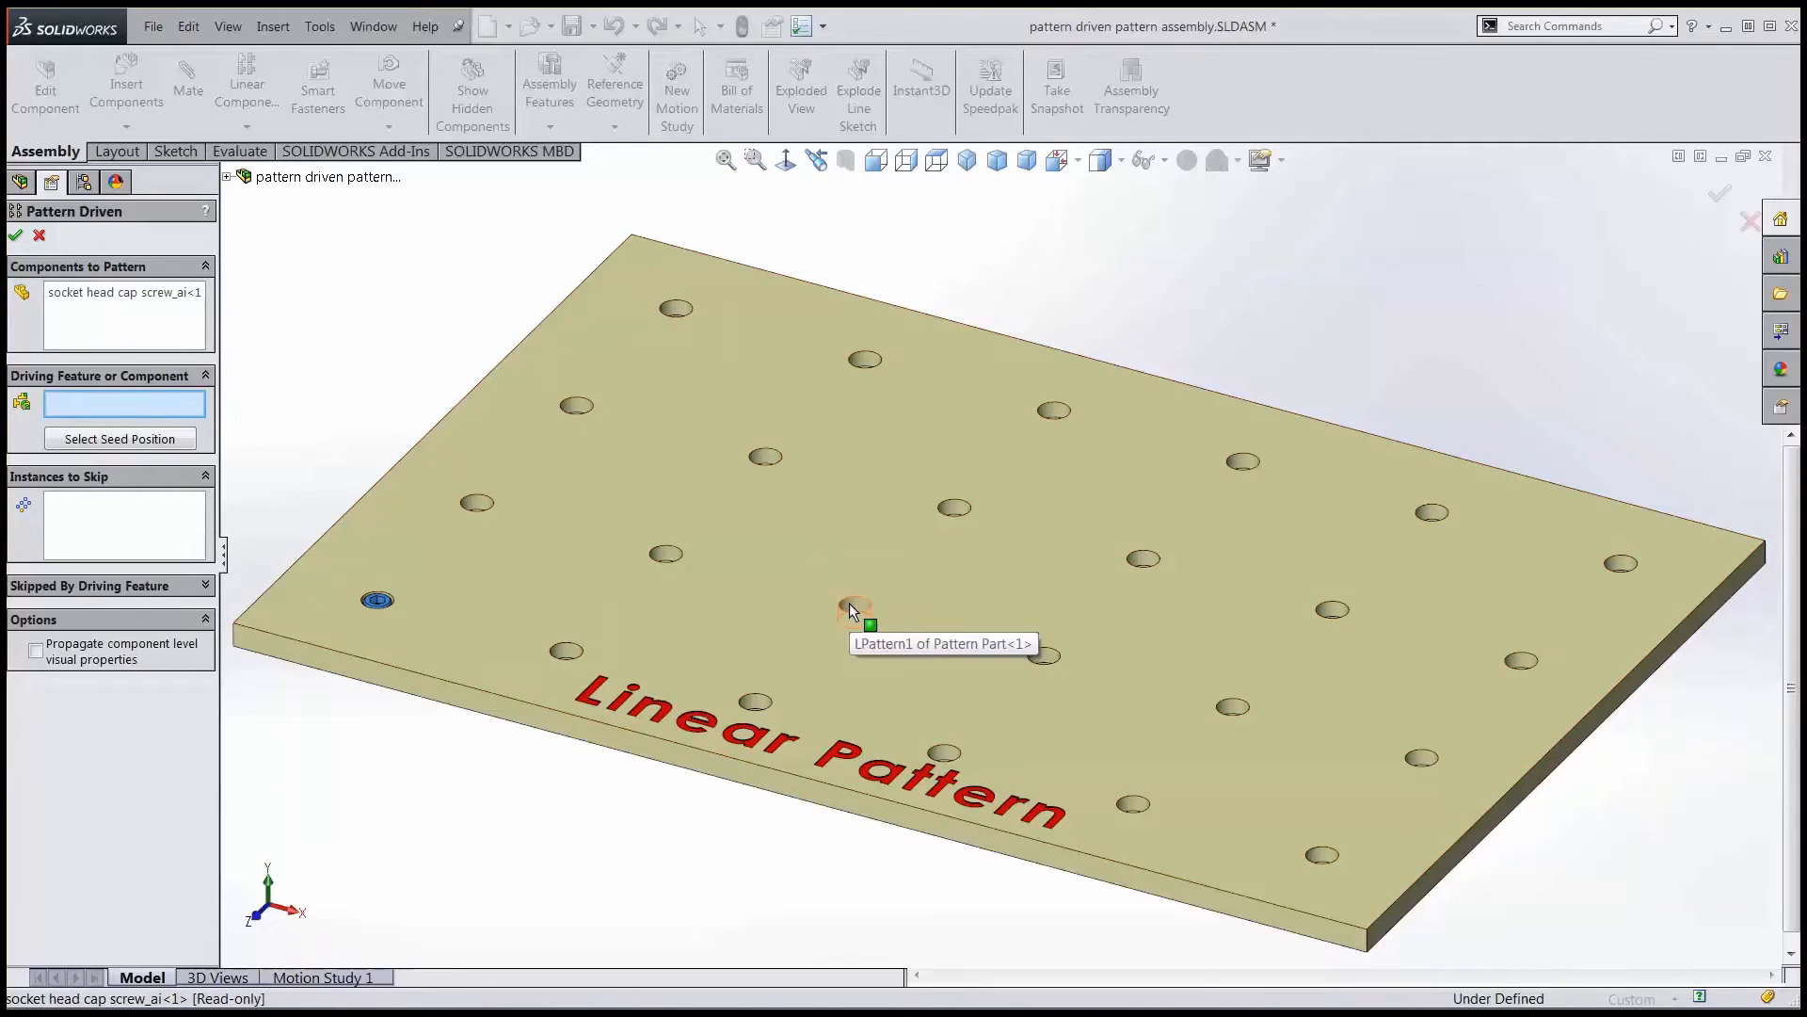
{"action": "left_click", "coordinate": [856, 609]}
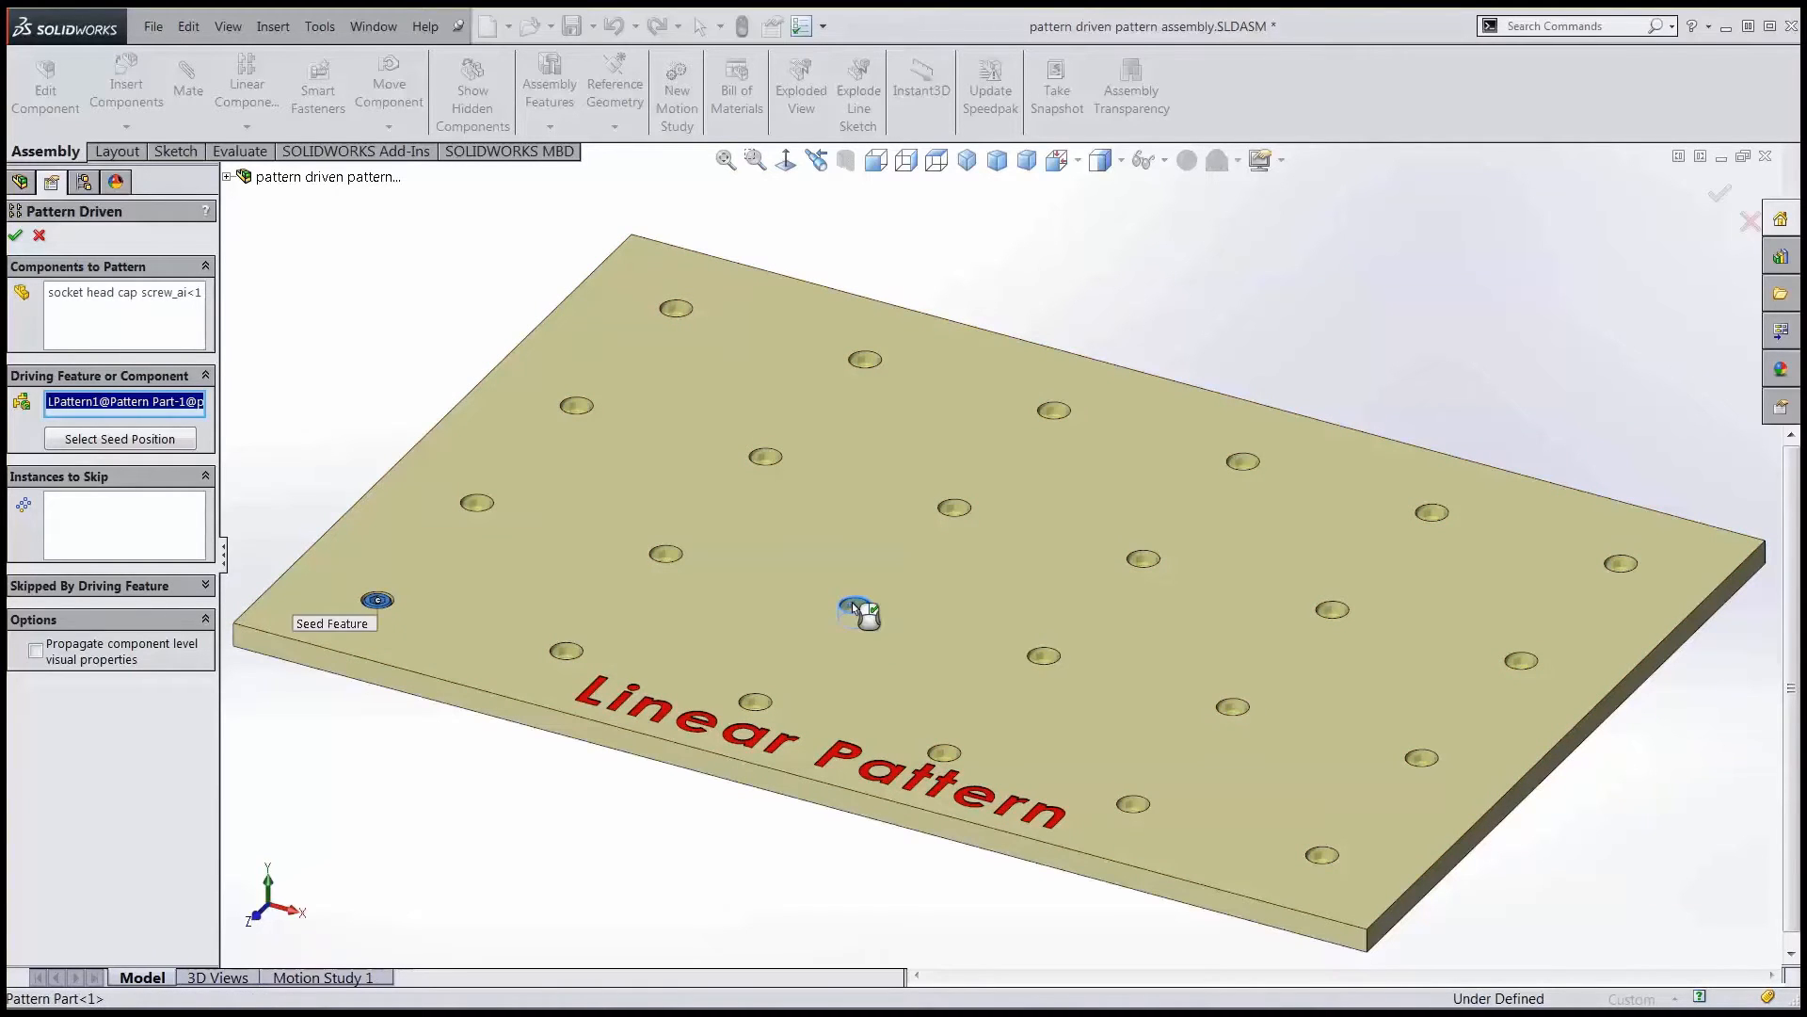
{"action": "left_click", "coordinate": [15, 236]}
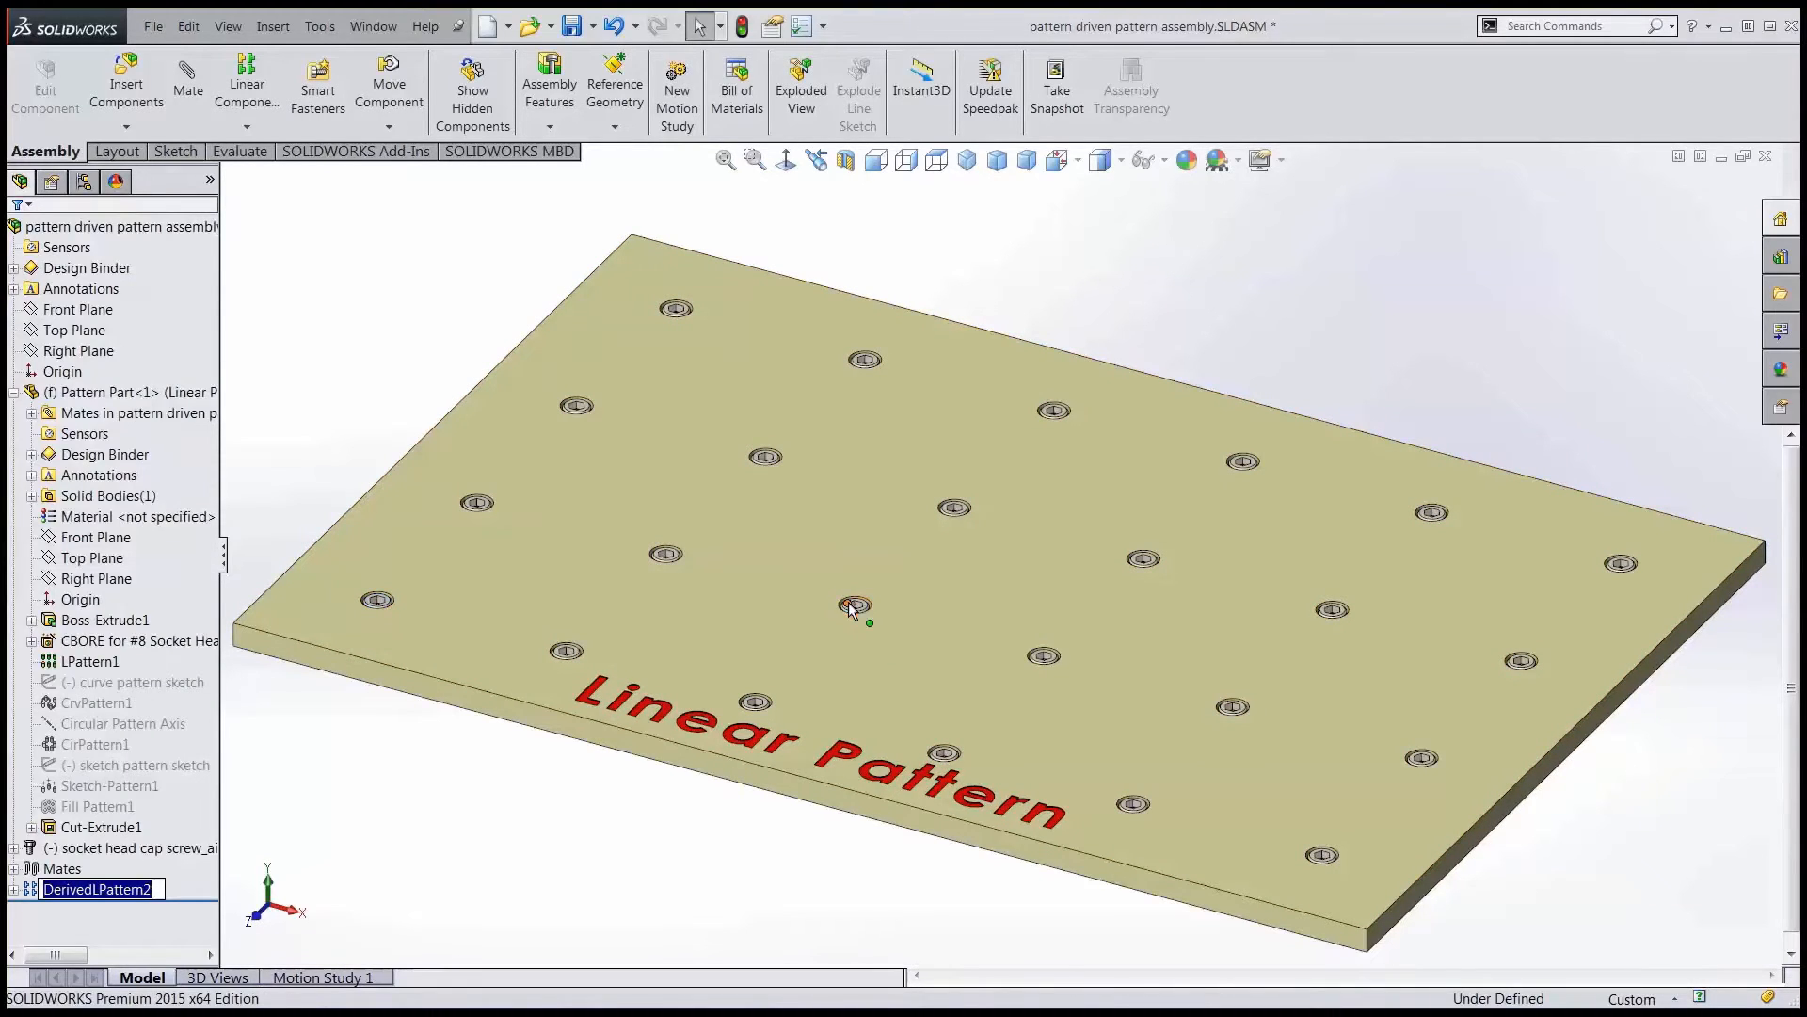
{"action": "mouse_move", "coordinate": [832, 582]}
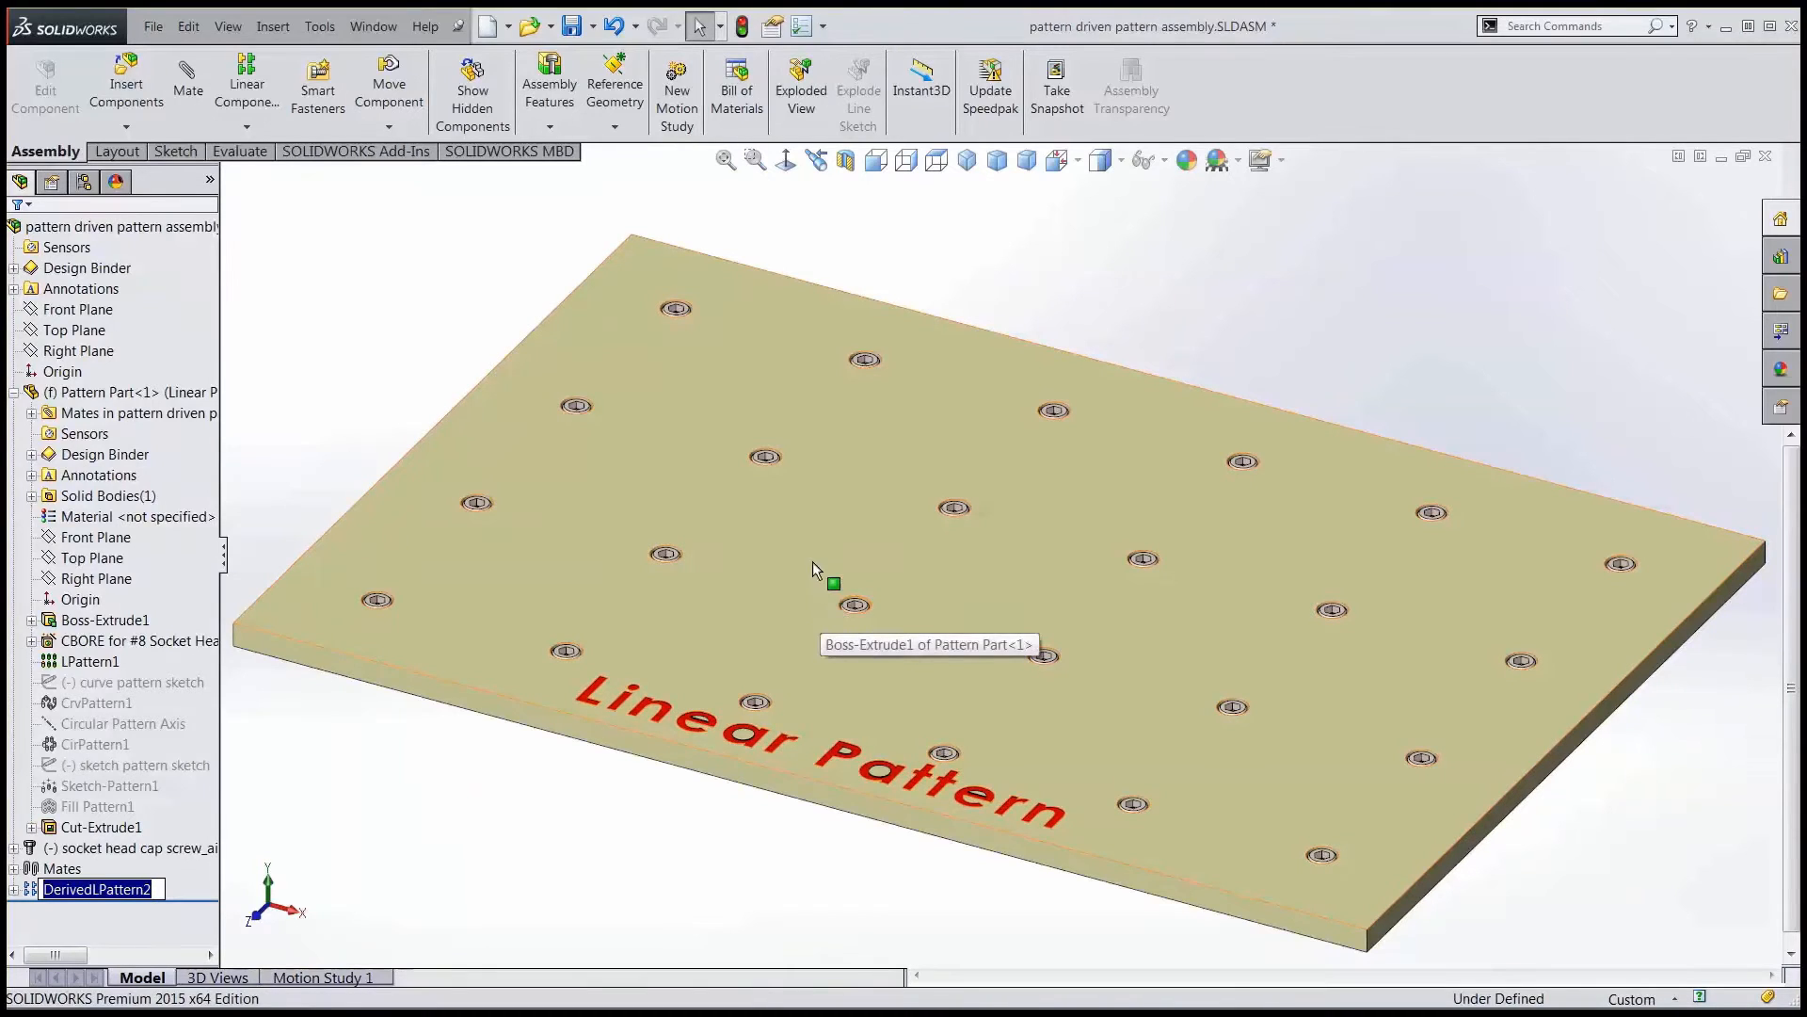
{"action": "left_click", "coordinate": [616, 26]}
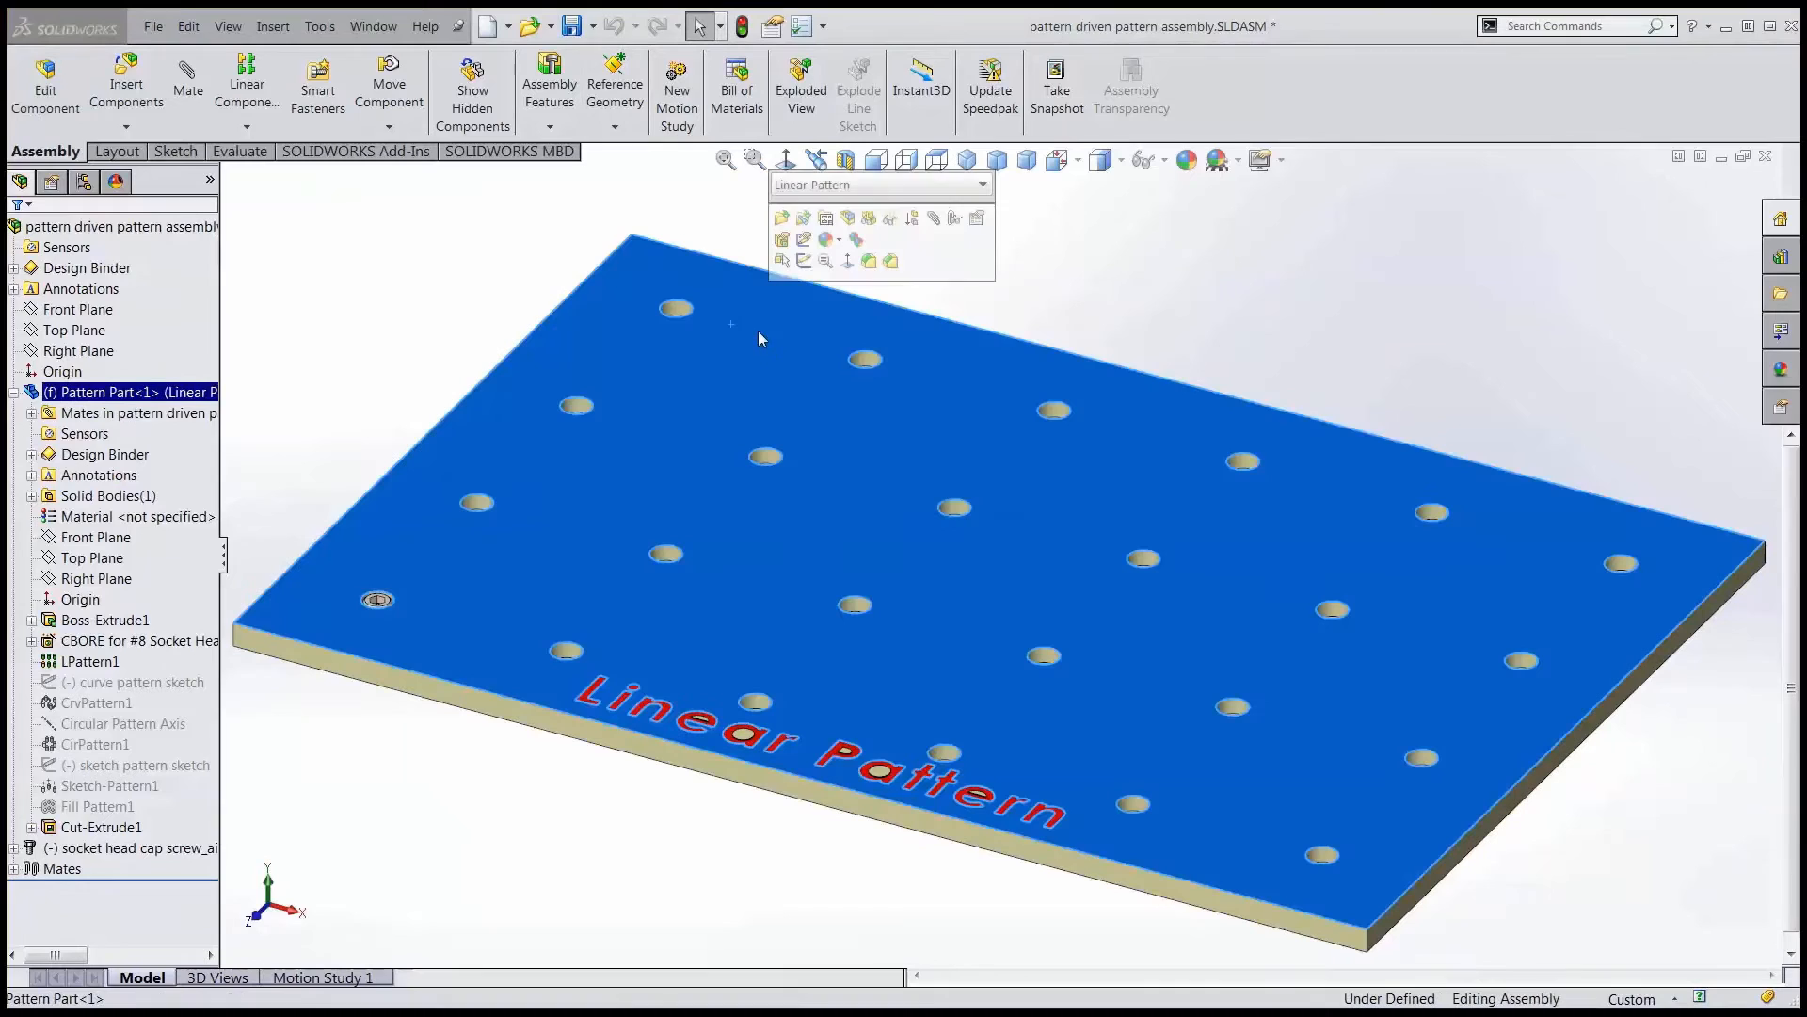
Put the plate in its Fill Pattern configuration and list the component pattern types
{"action": "left_click", "coordinate": [981, 184]}
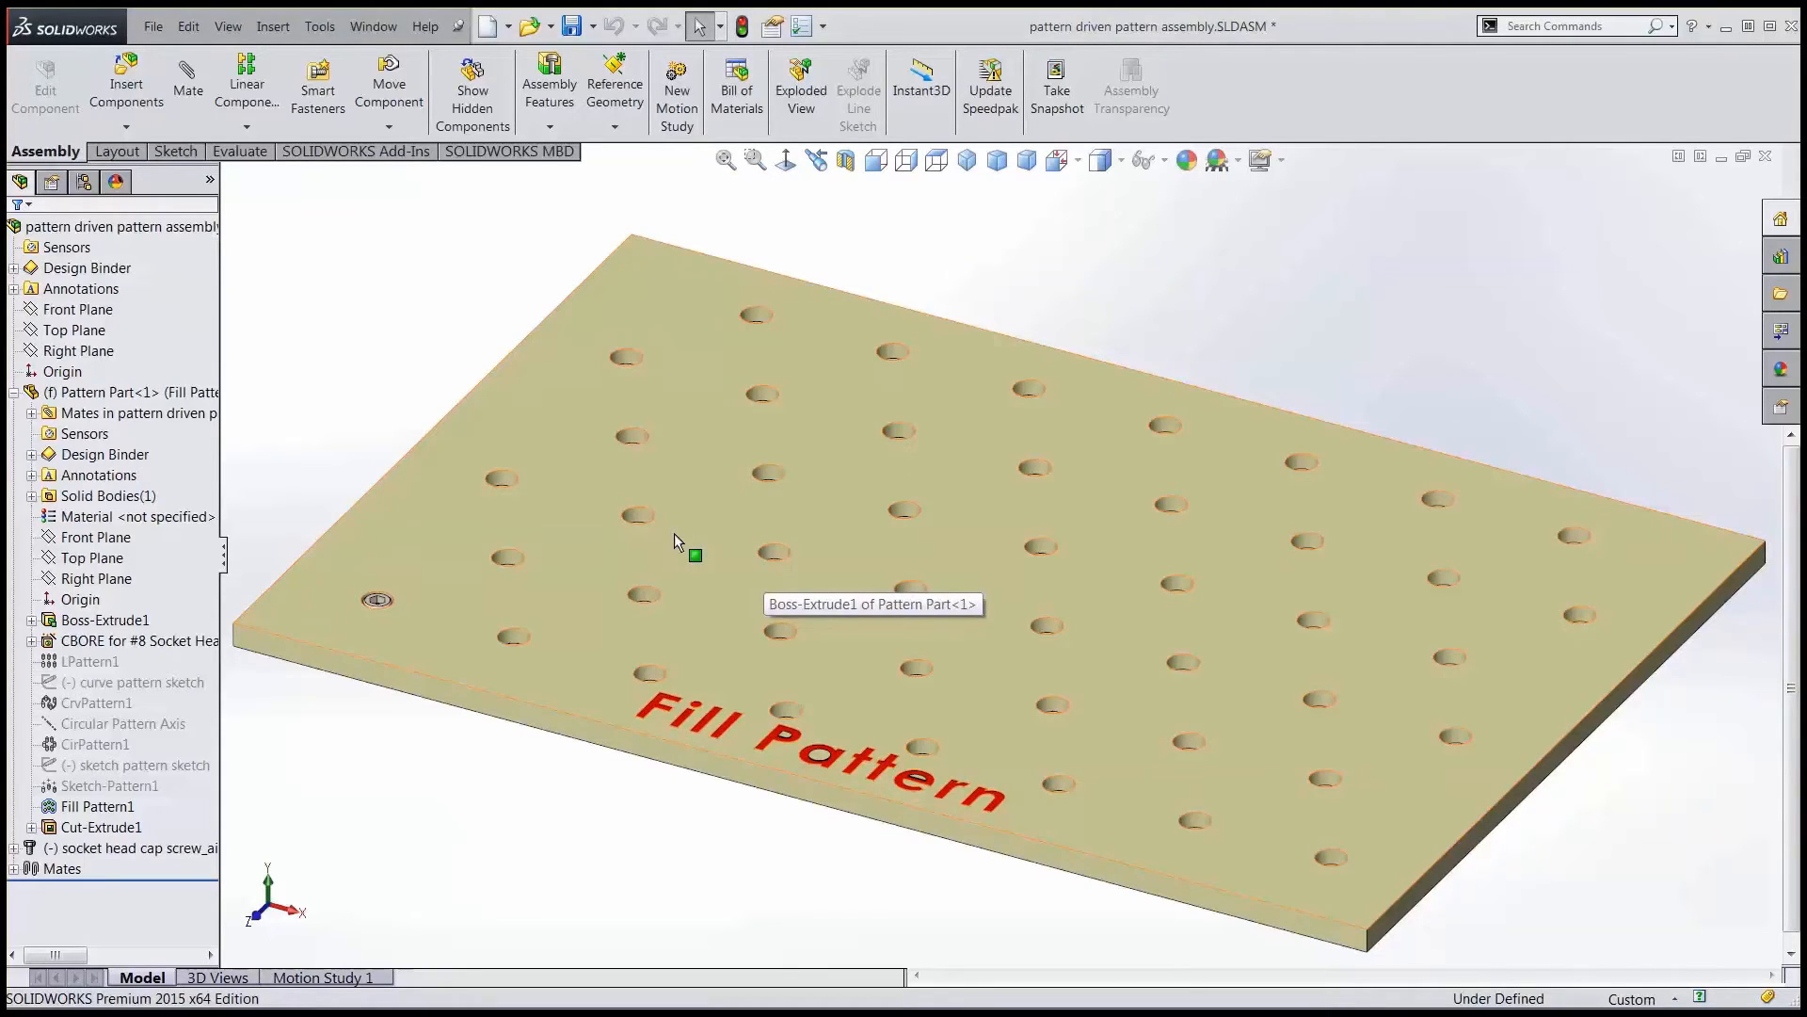
{"action": "mouse_move", "coordinate": [719, 482]}
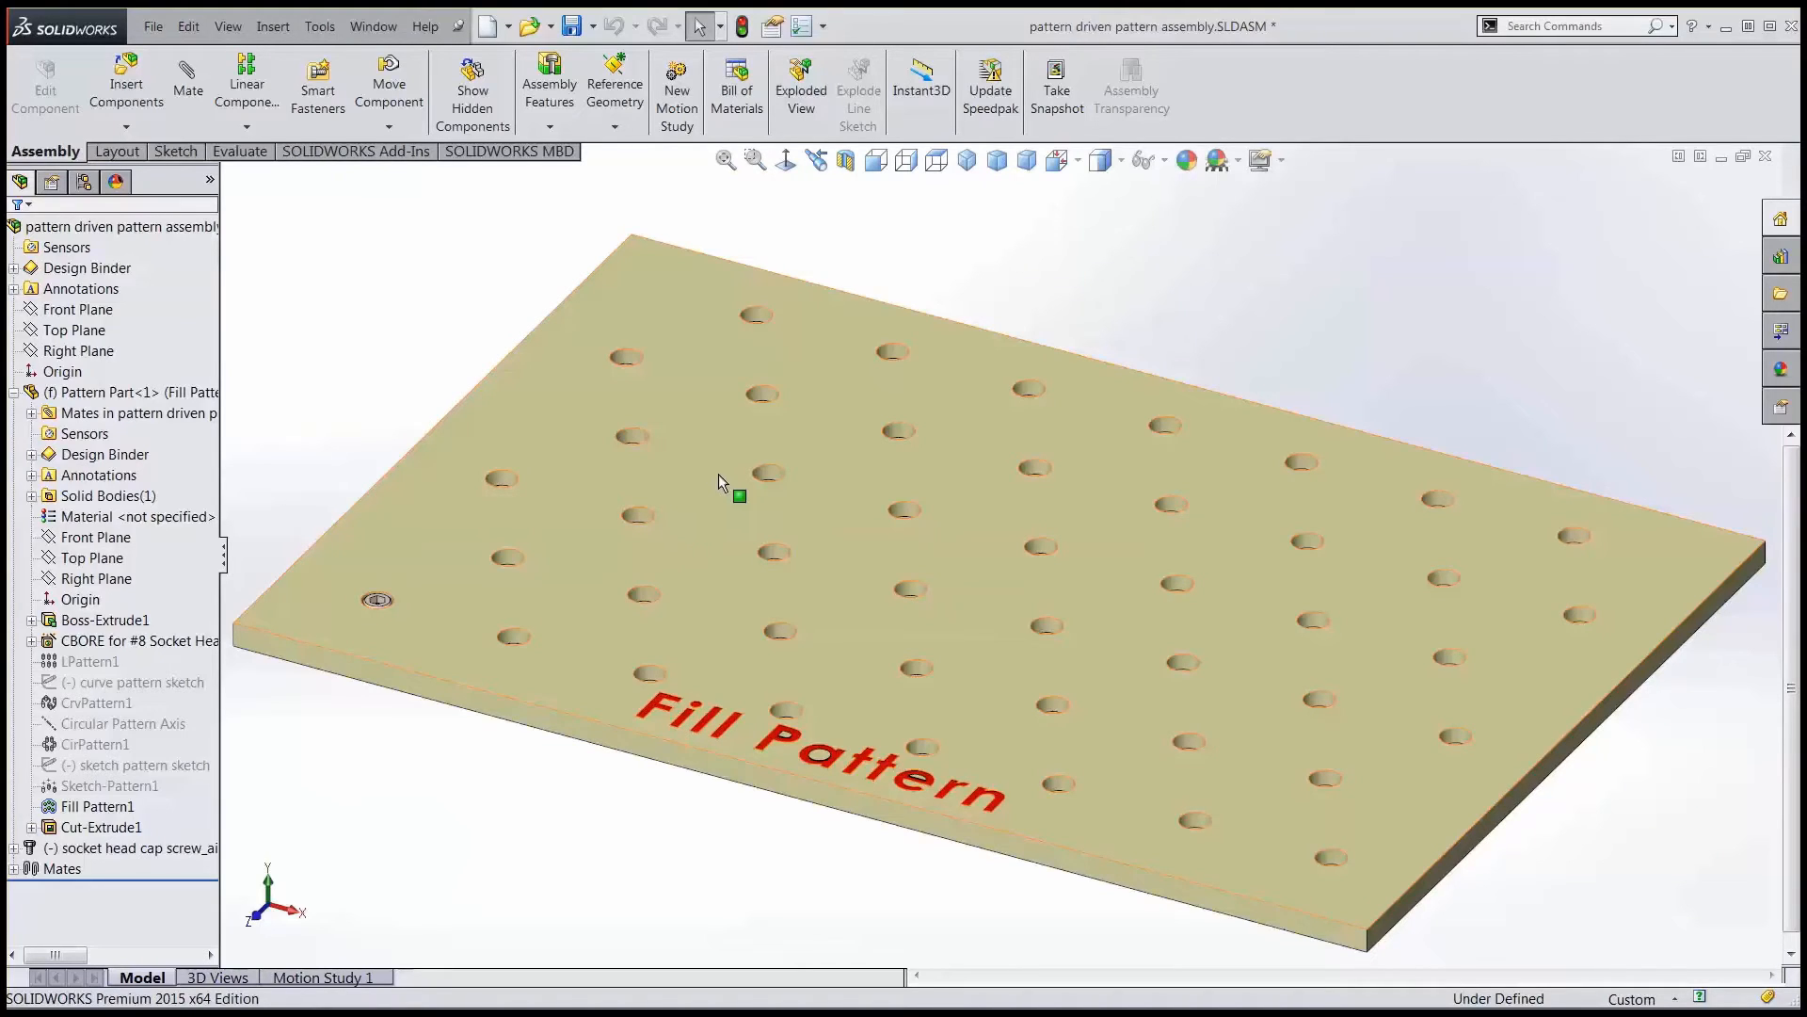
{"action": "mouse_move", "coordinate": [565, 574]}
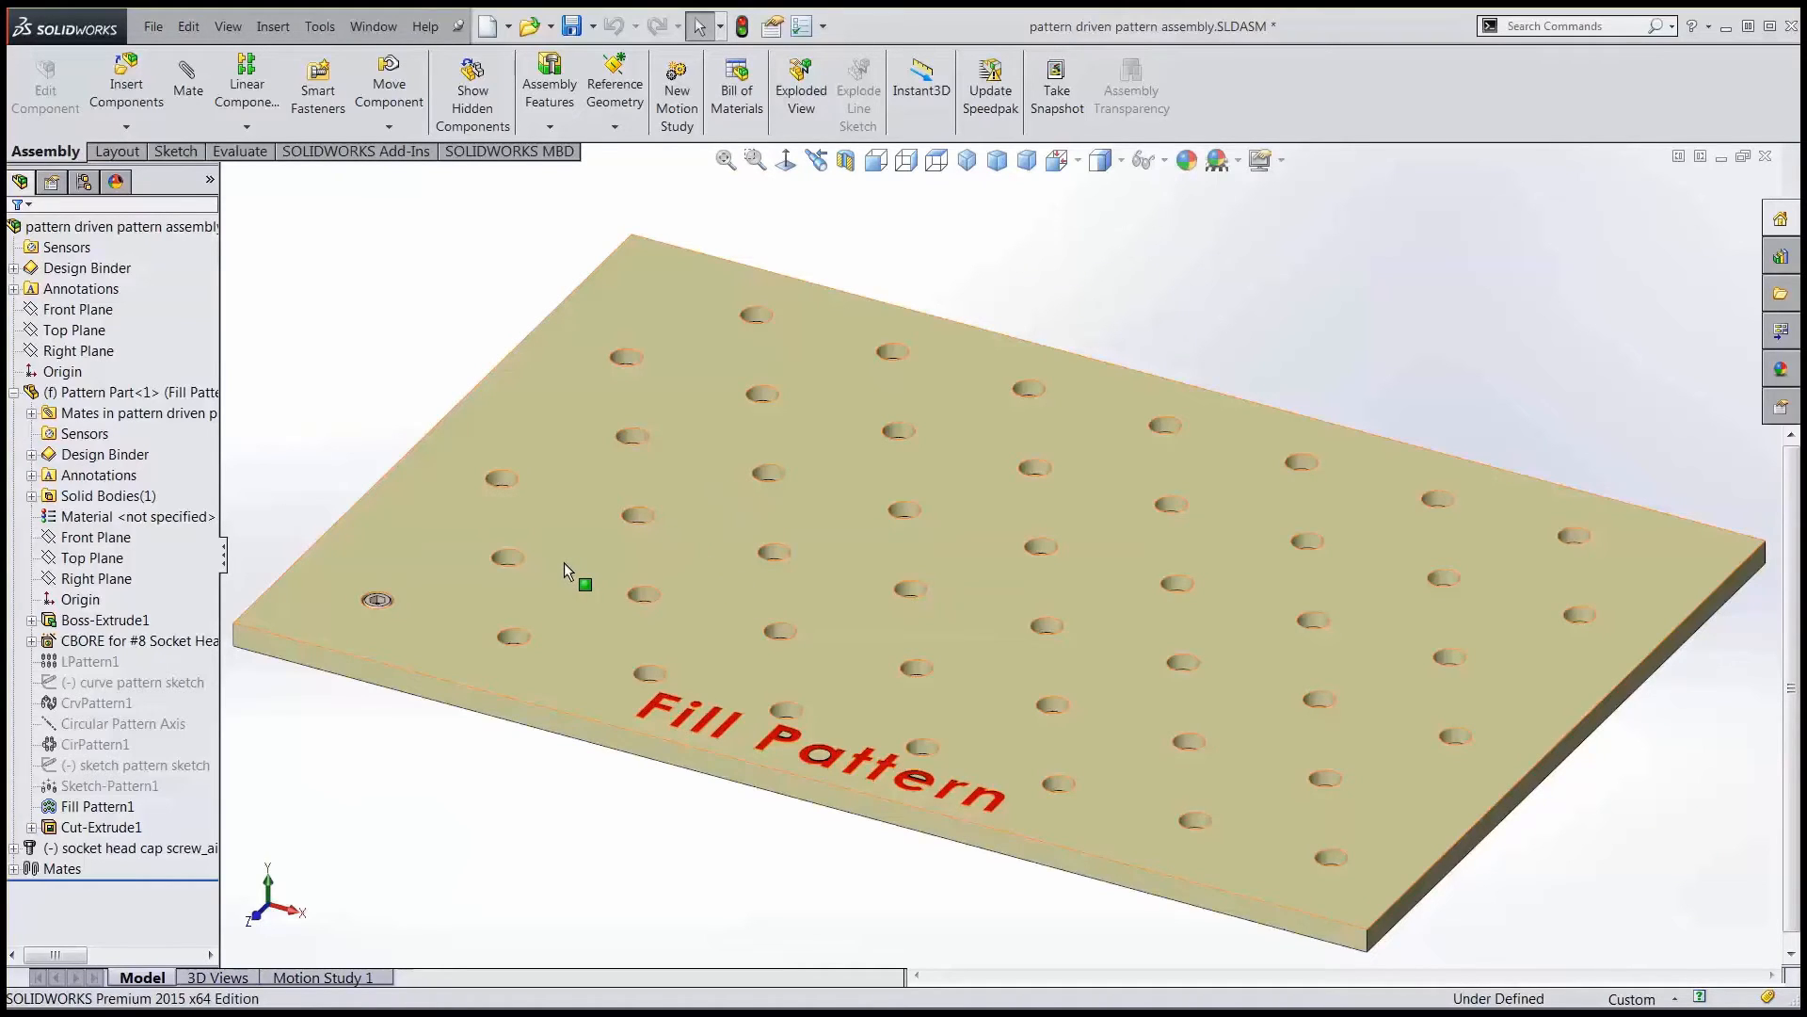
{"action": "mouse_move", "coordinate": [519, 611]}
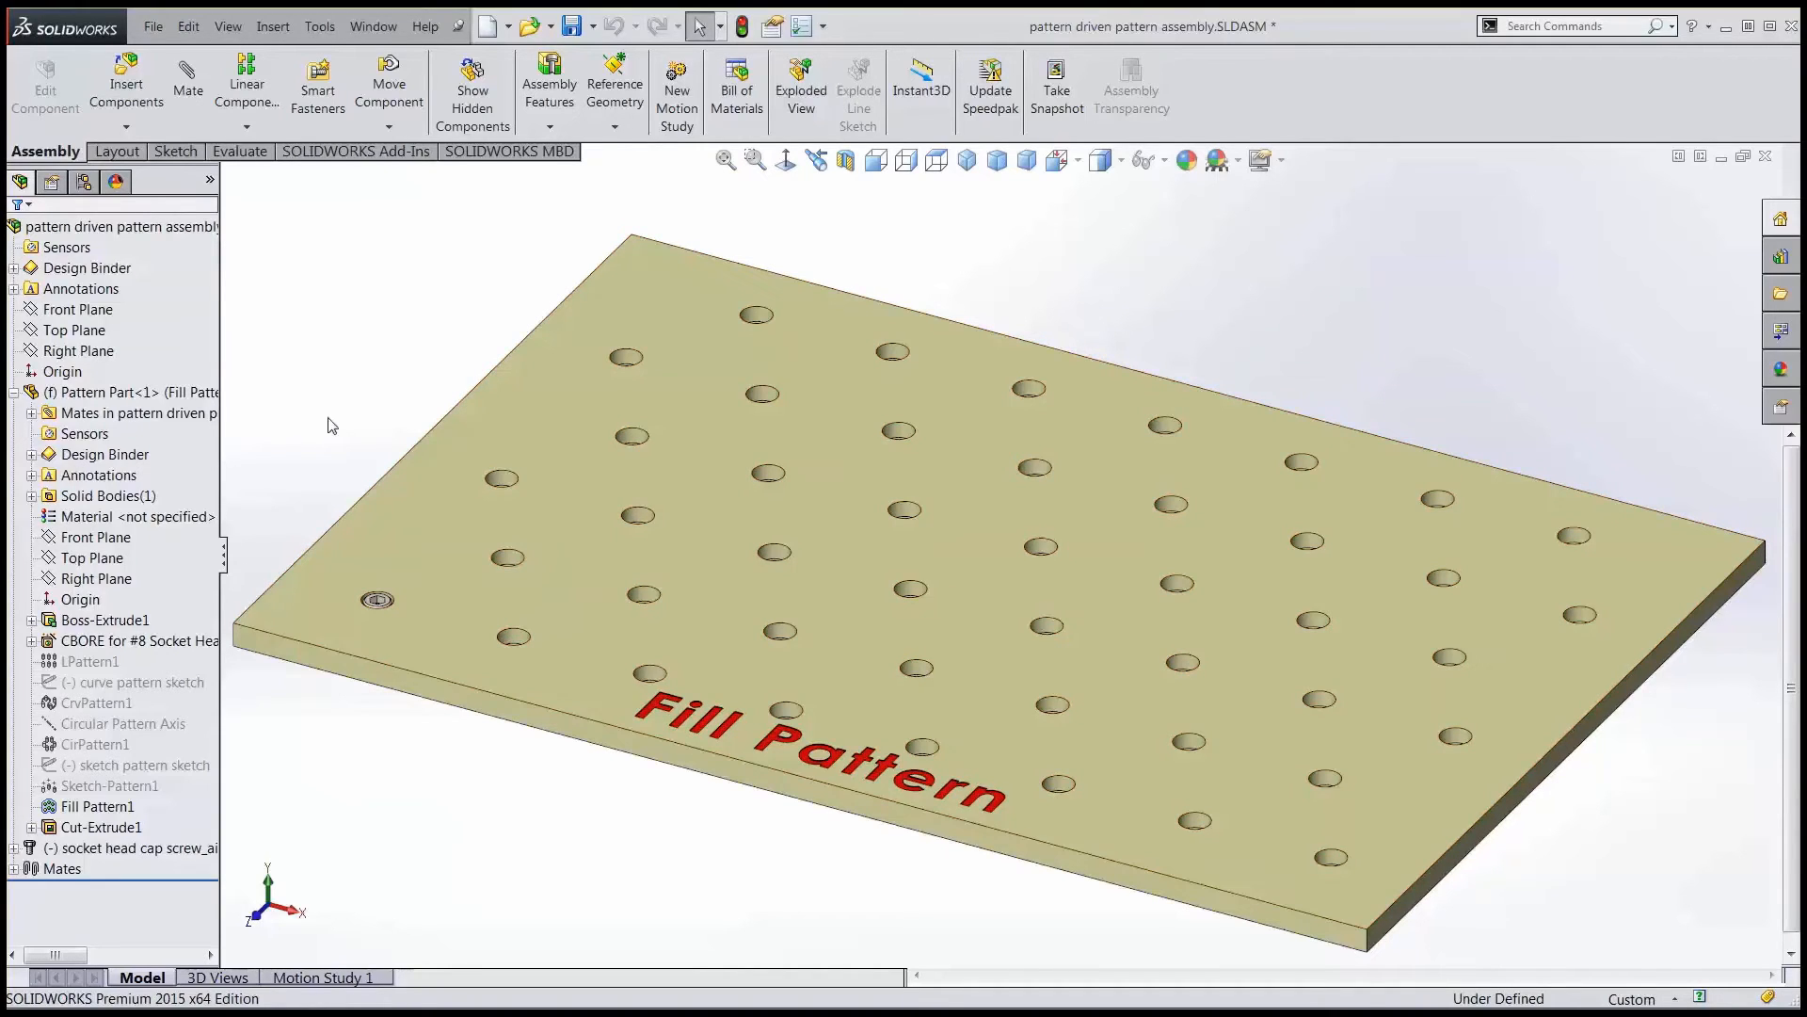
{"action": "mouse_move", "coordinate": [260, 478]}
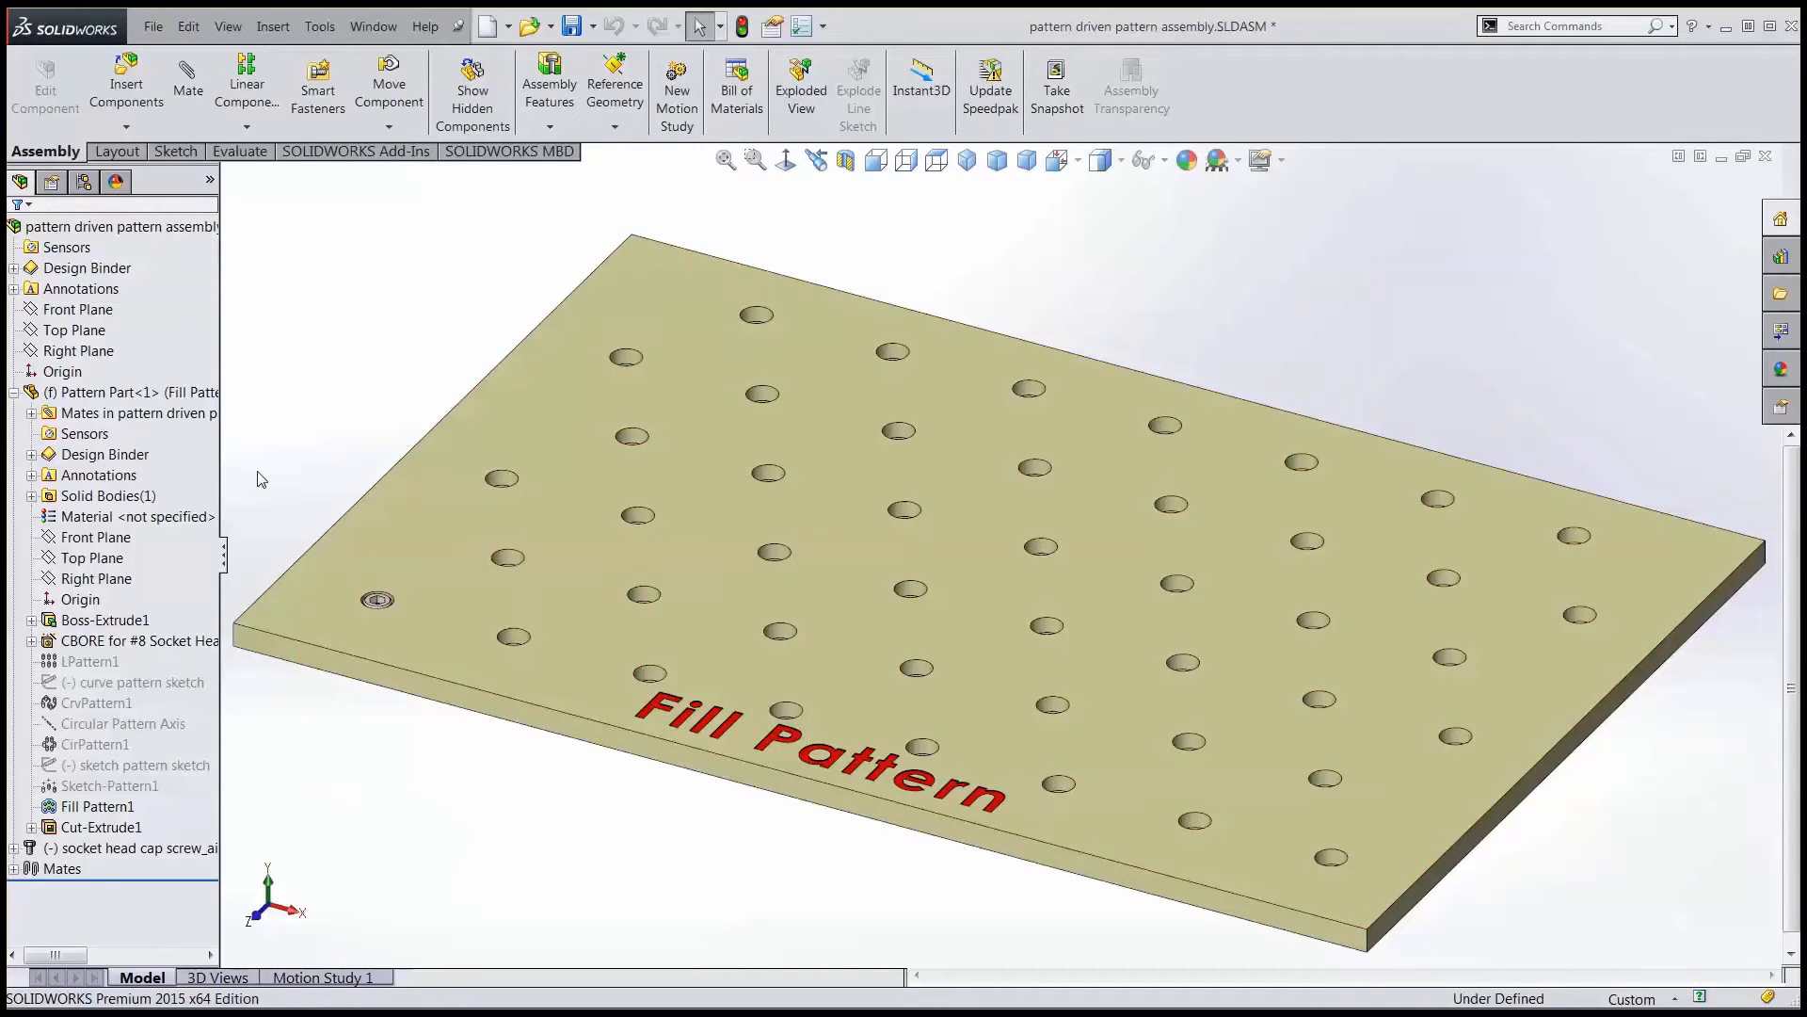
{"action": "mouse_move", "coordinate": [246, 81]}
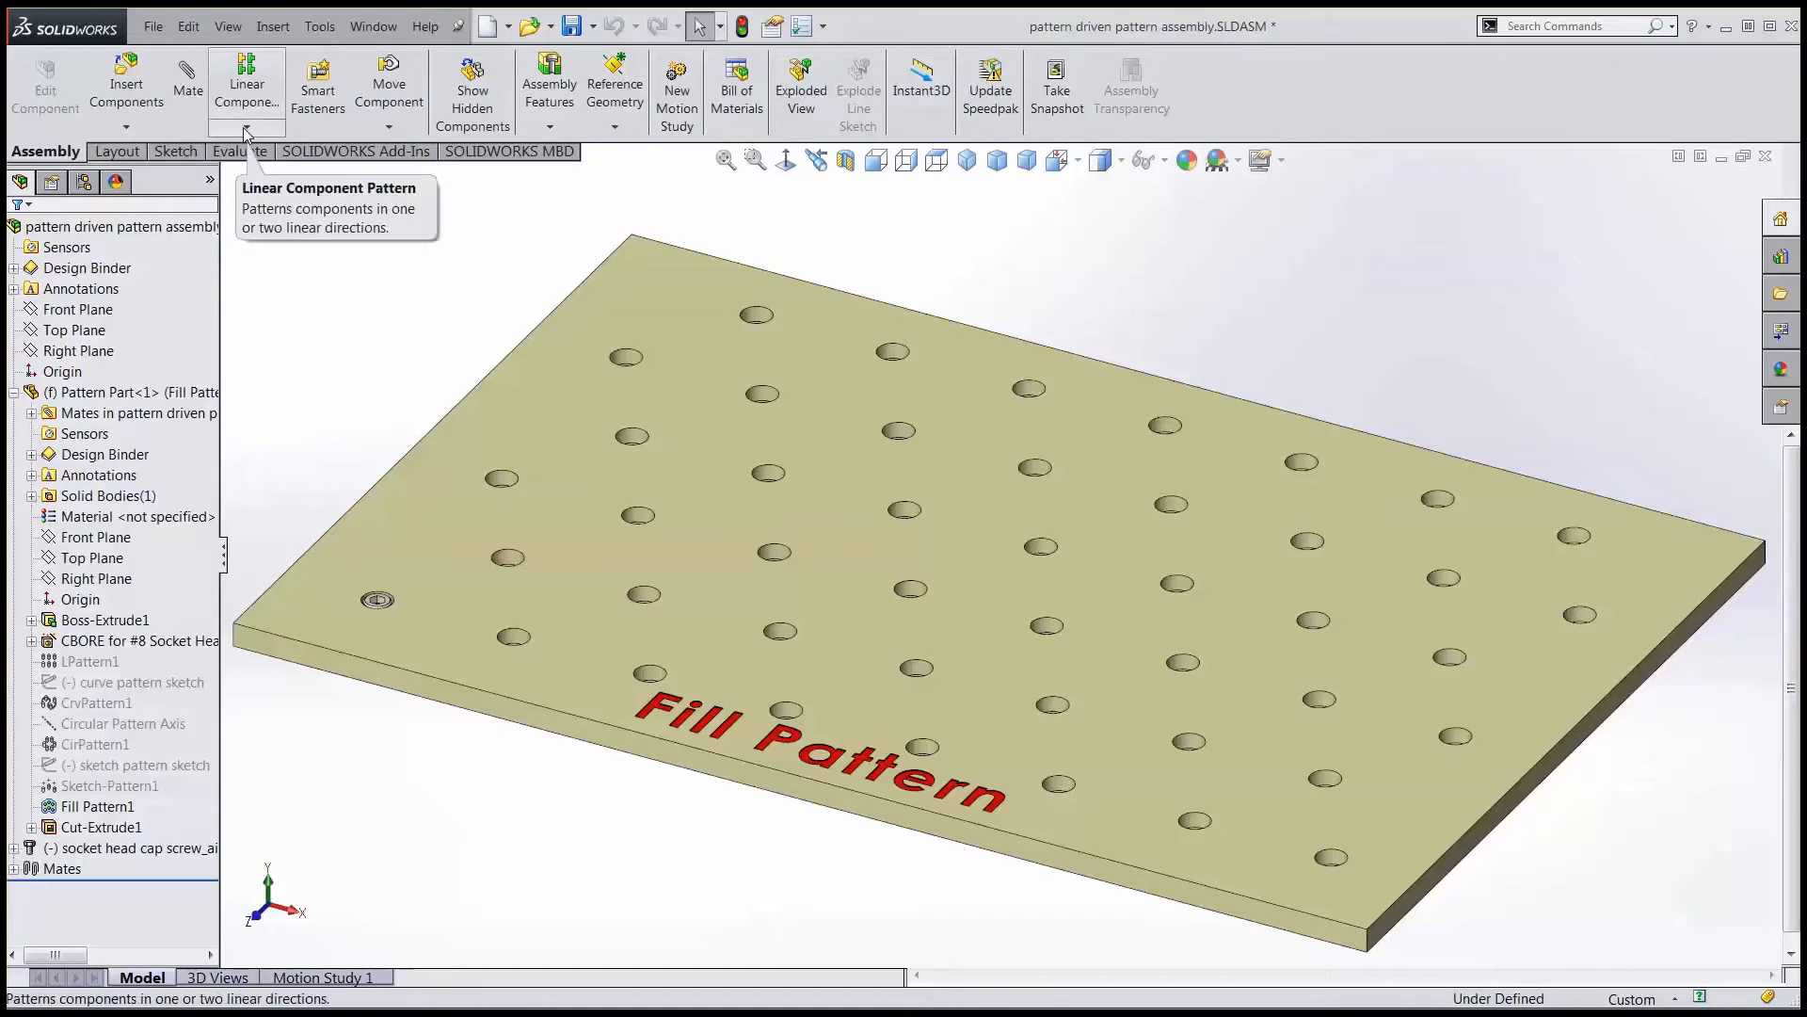
{"action": "left_click", "coordinate": [245, 129]}
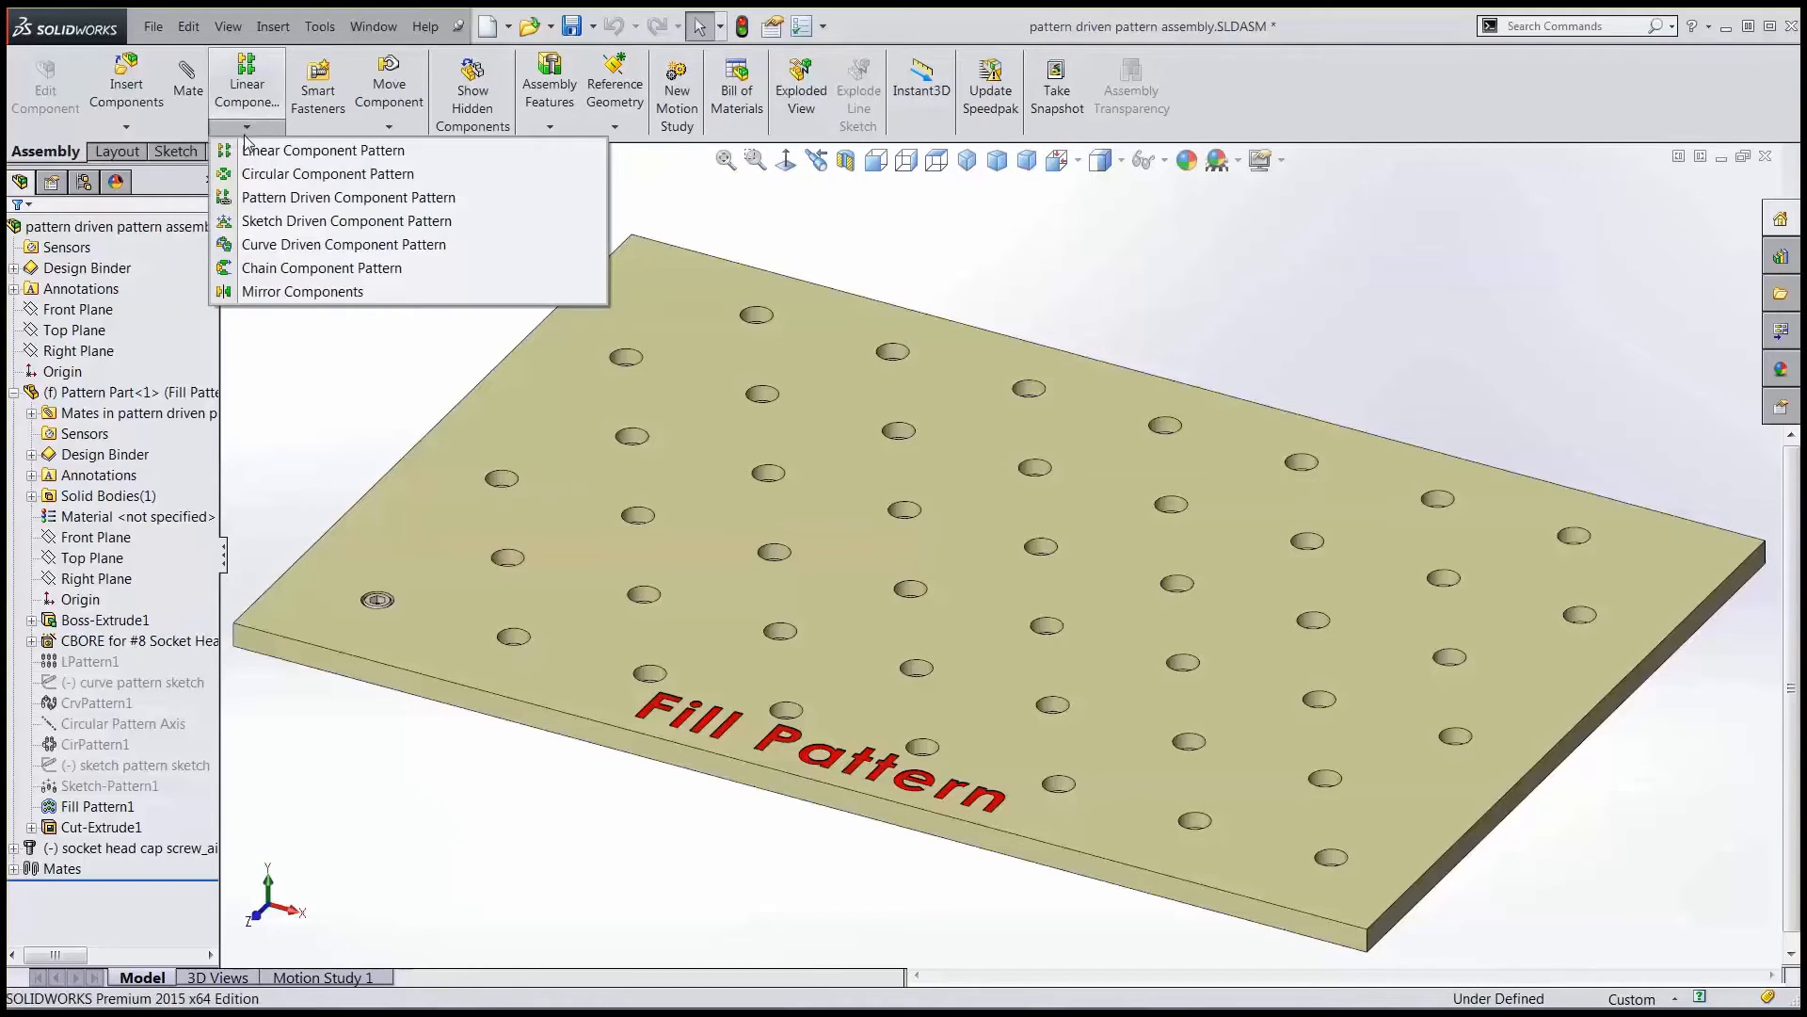
Create a pattern-driven pattern of the cap screw across all fill-pattern holes
{"action": "left_click", "coordinate": [349, 197]}
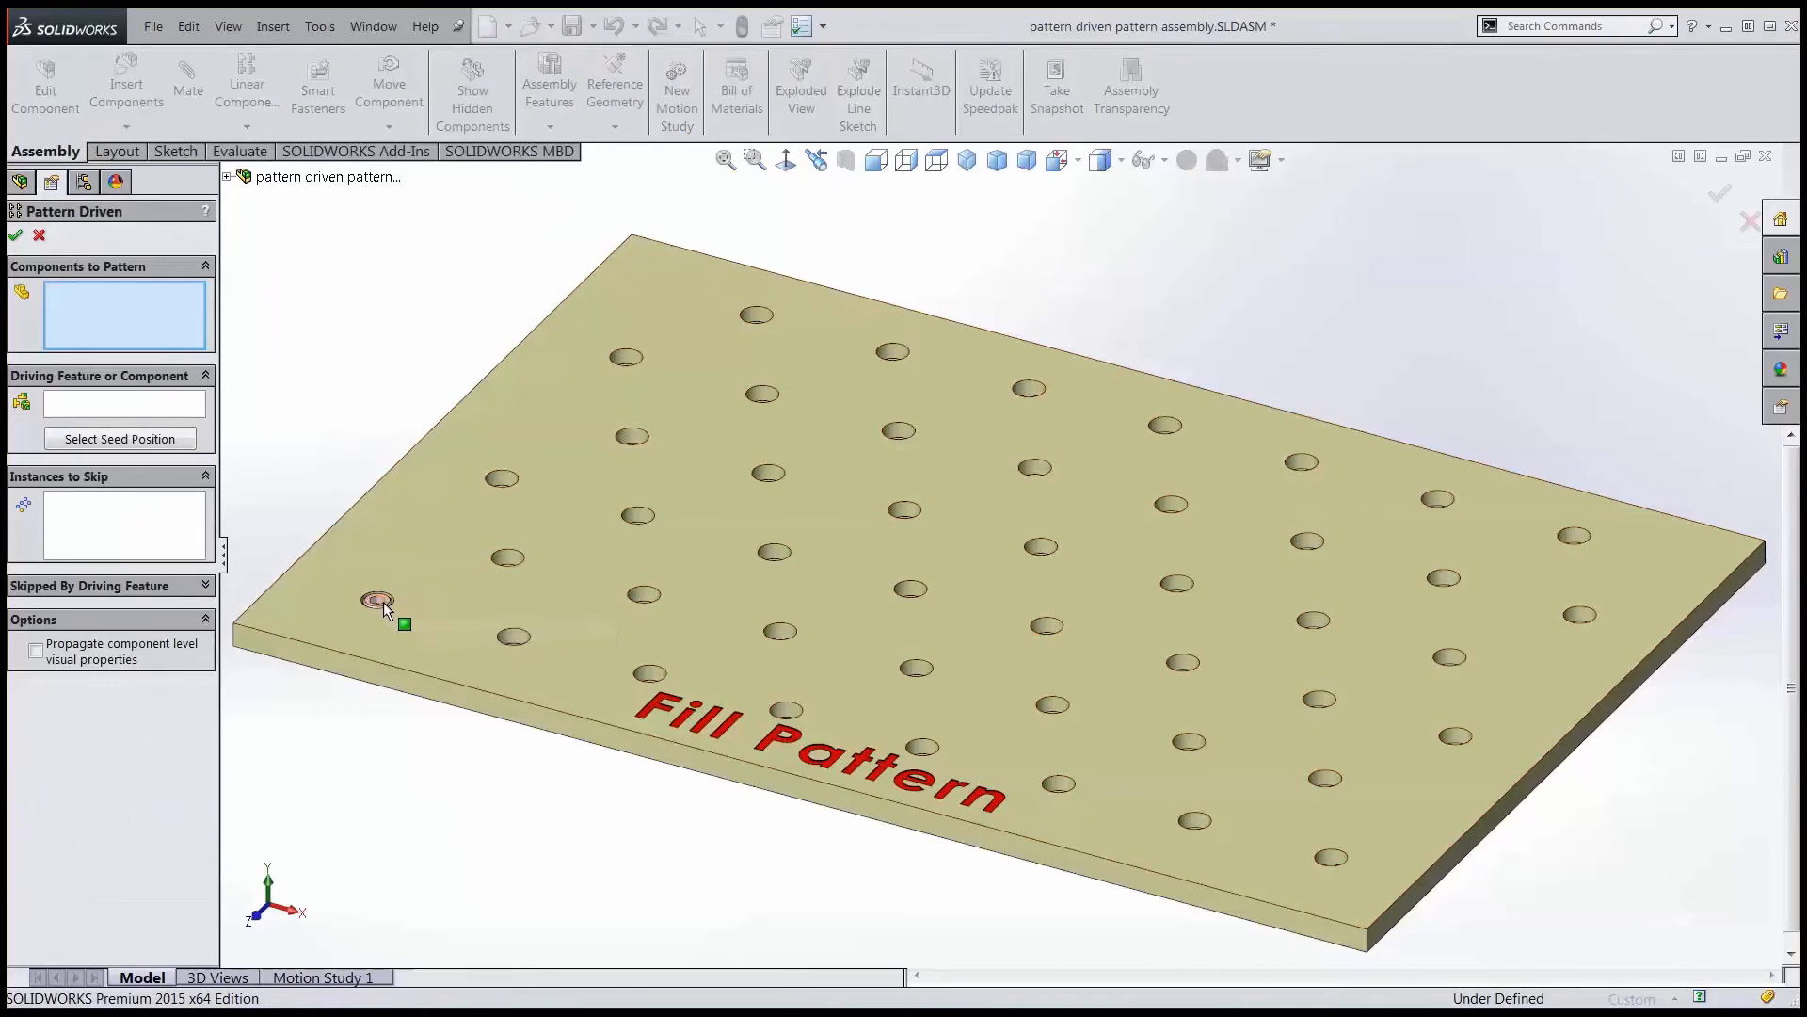
{"action": "left_click", "coordinate": [379, 599]}
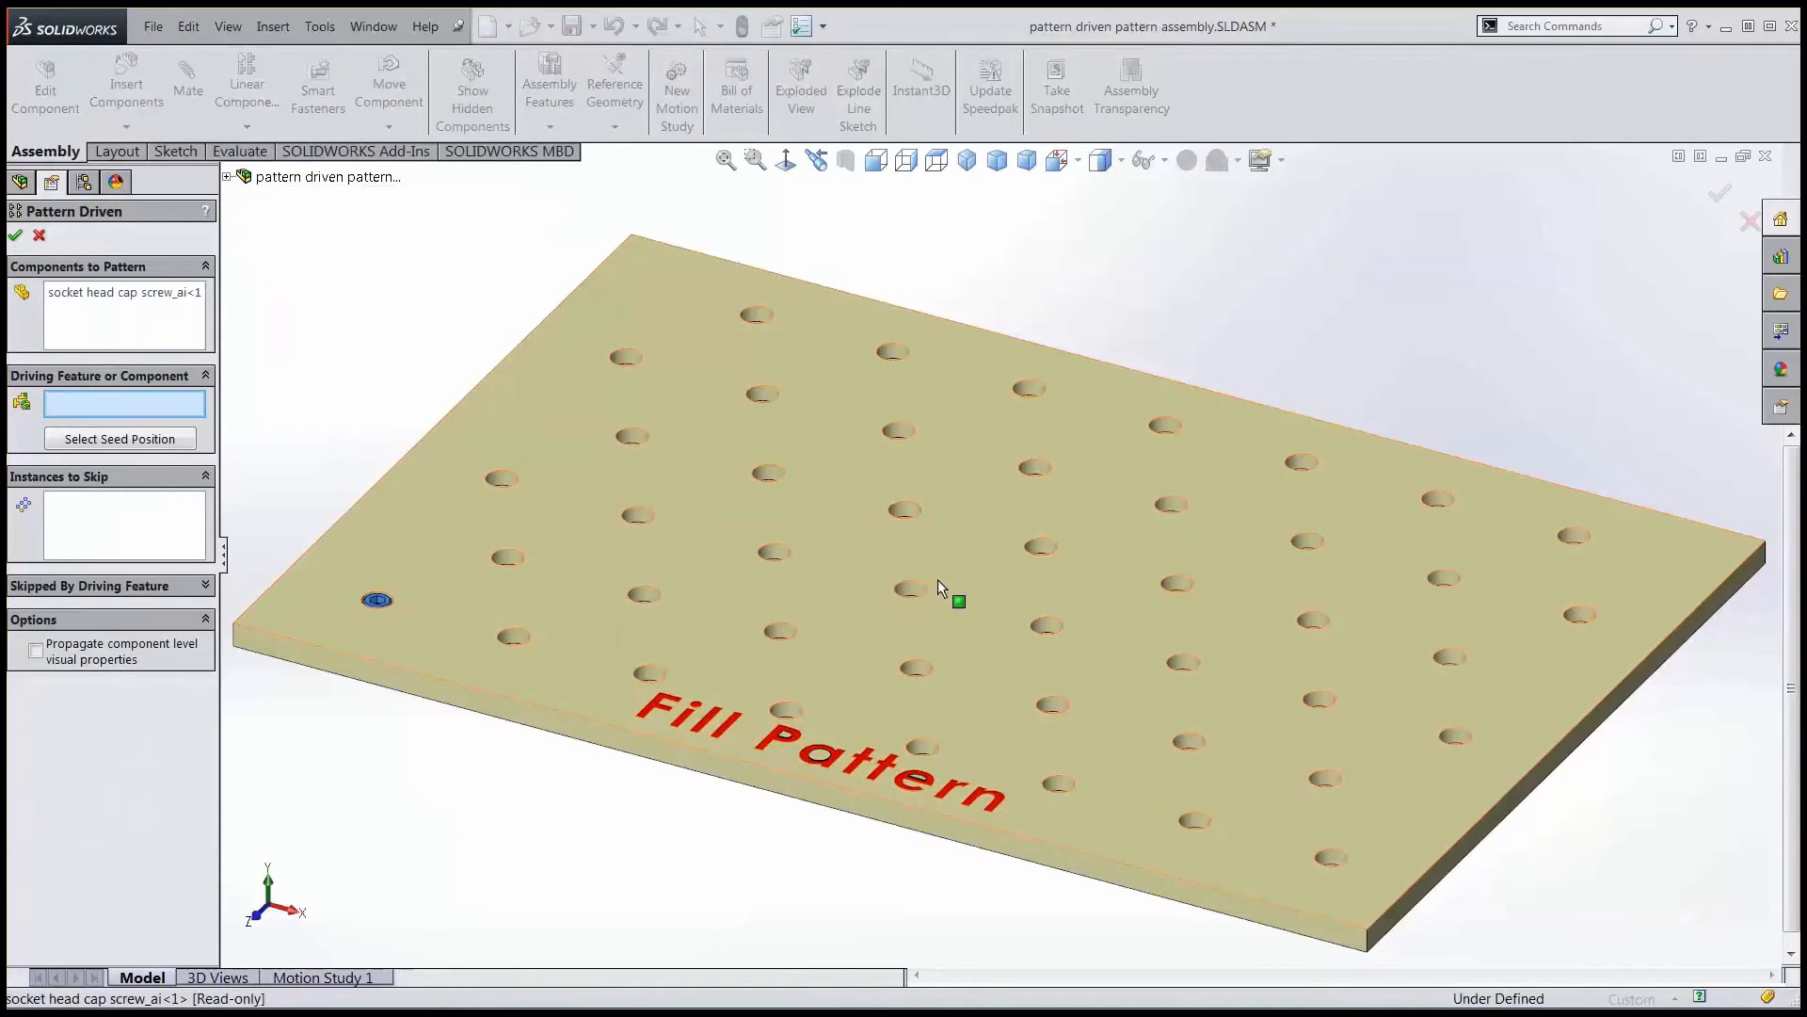
{"action": "left_click", "coordinate": [16, 235]}
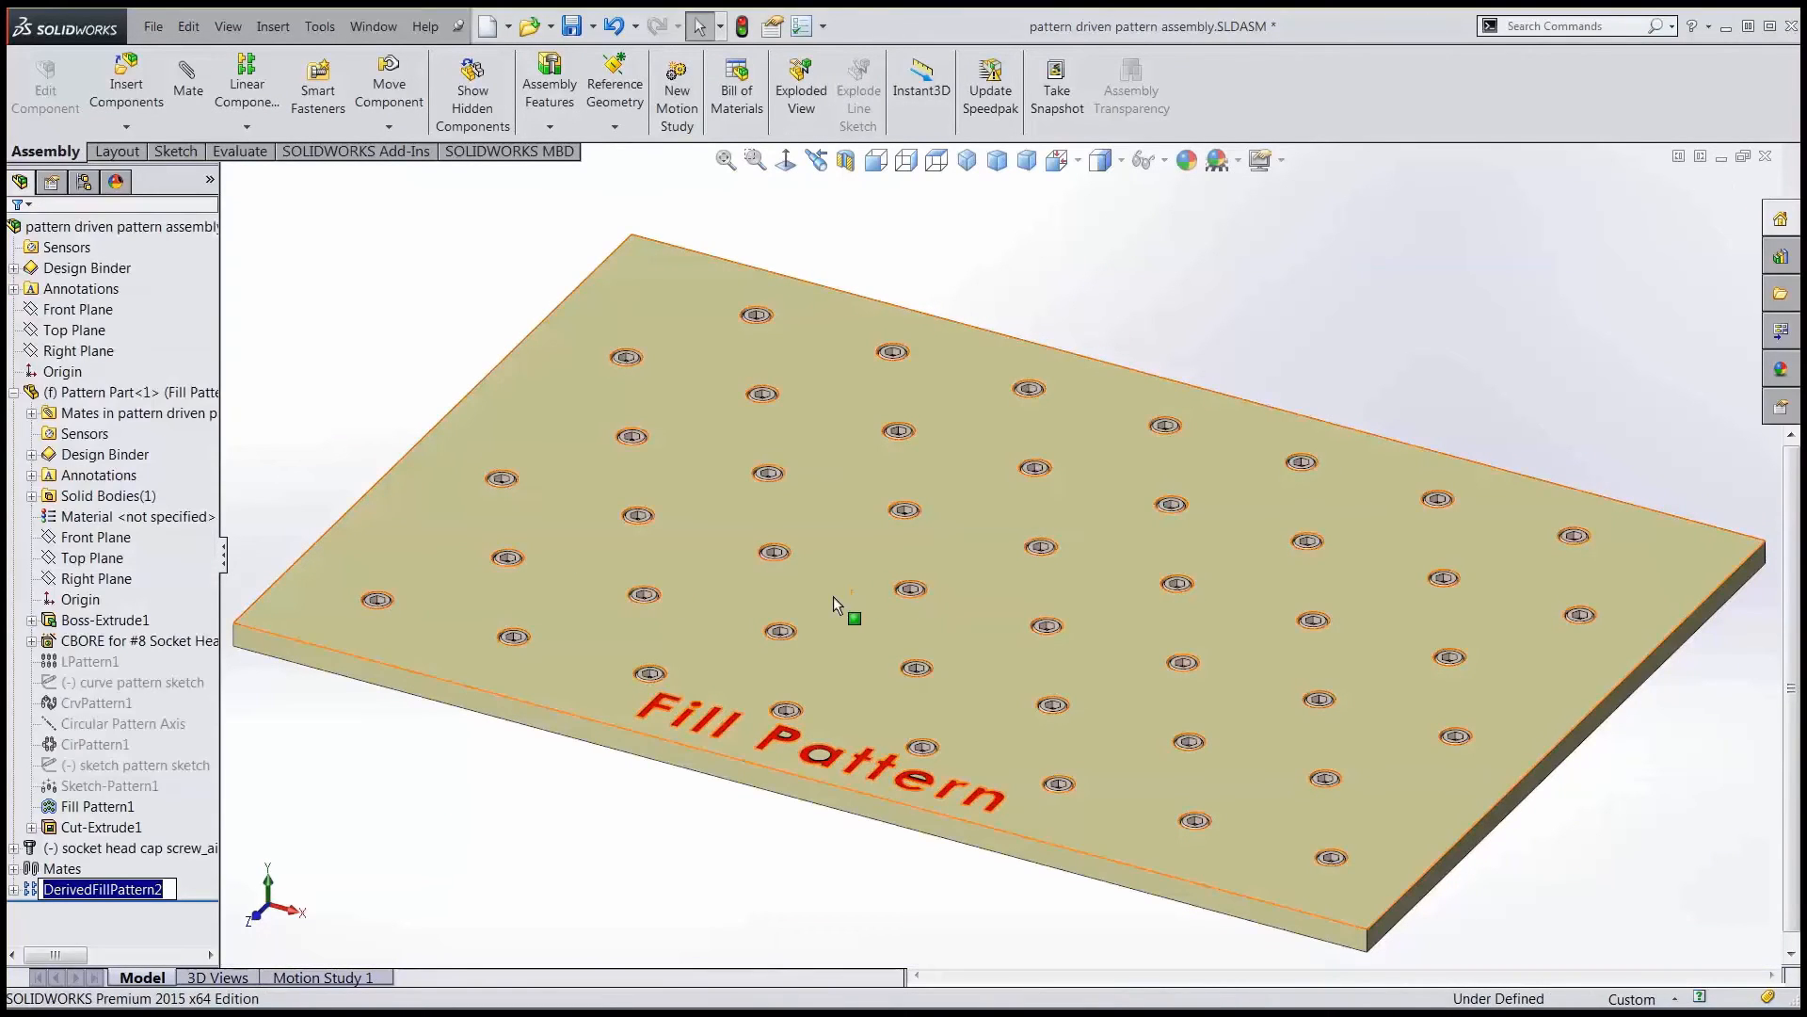
{"action": "mouse_move", "coordinate": [853, 616]}
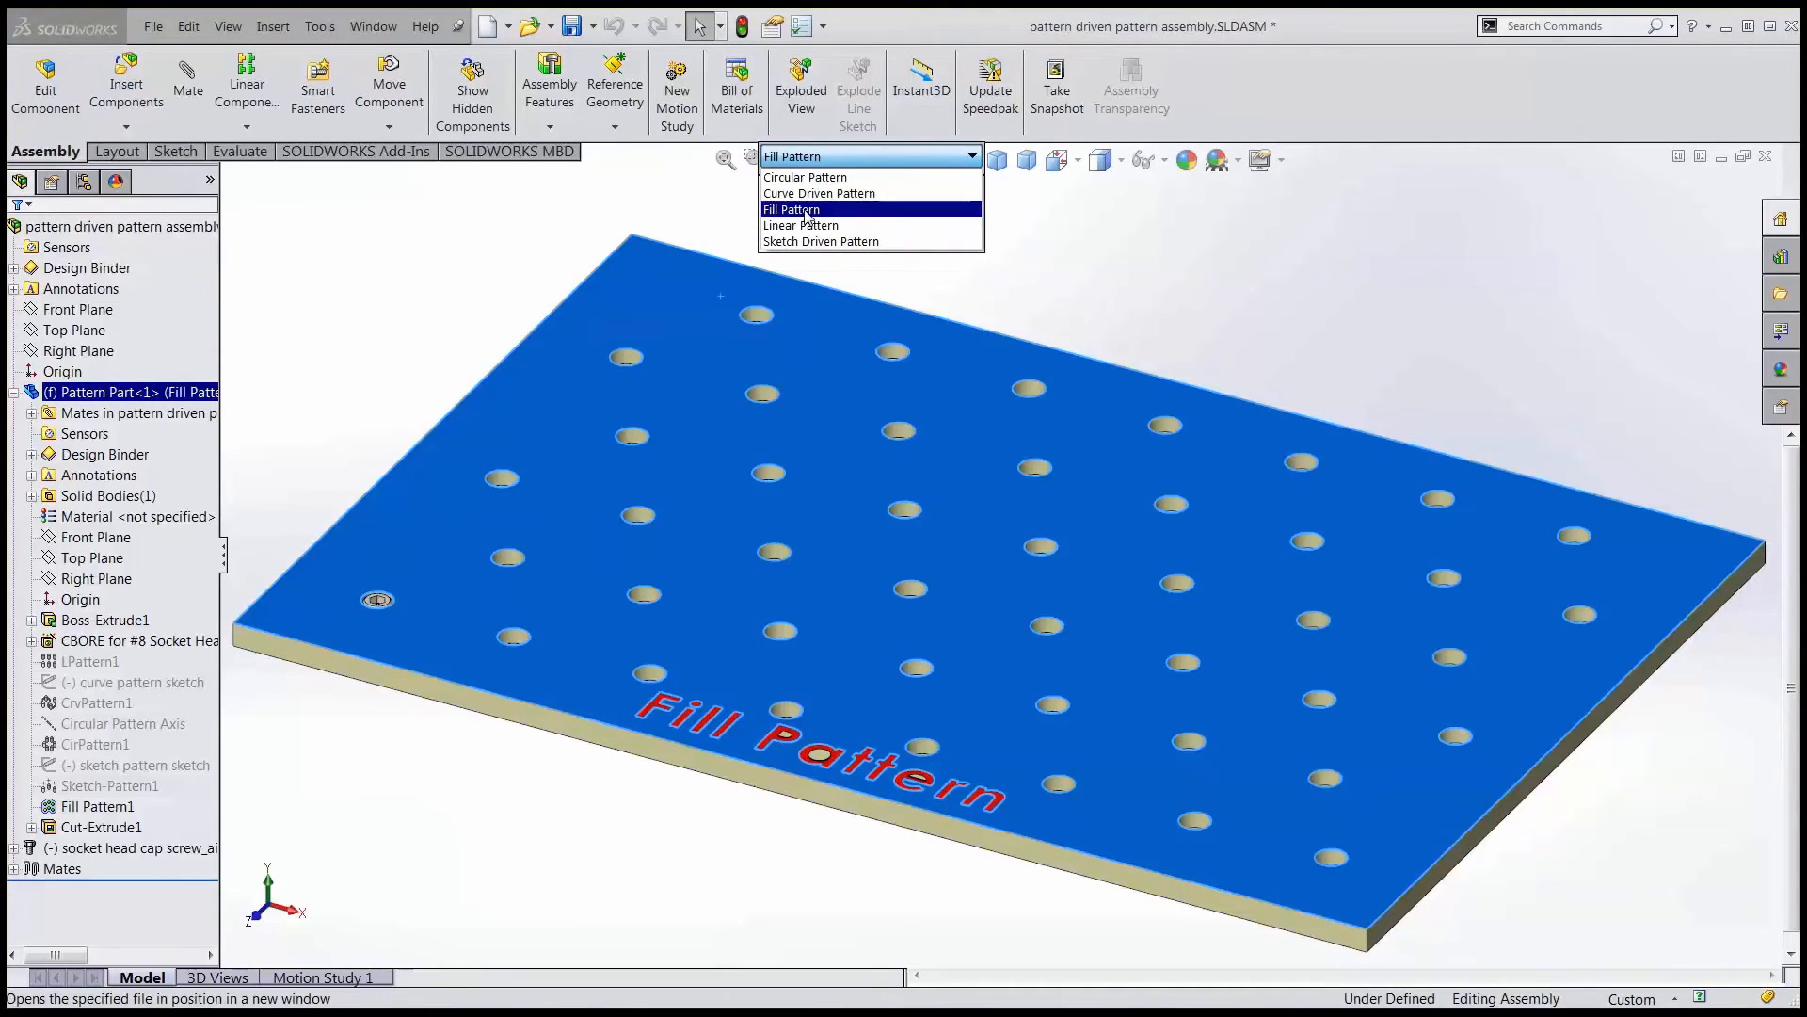
Set the plate's configuration to Curve Driven Pattern
{"action": "left_click", "coordinate": [818, 192]}
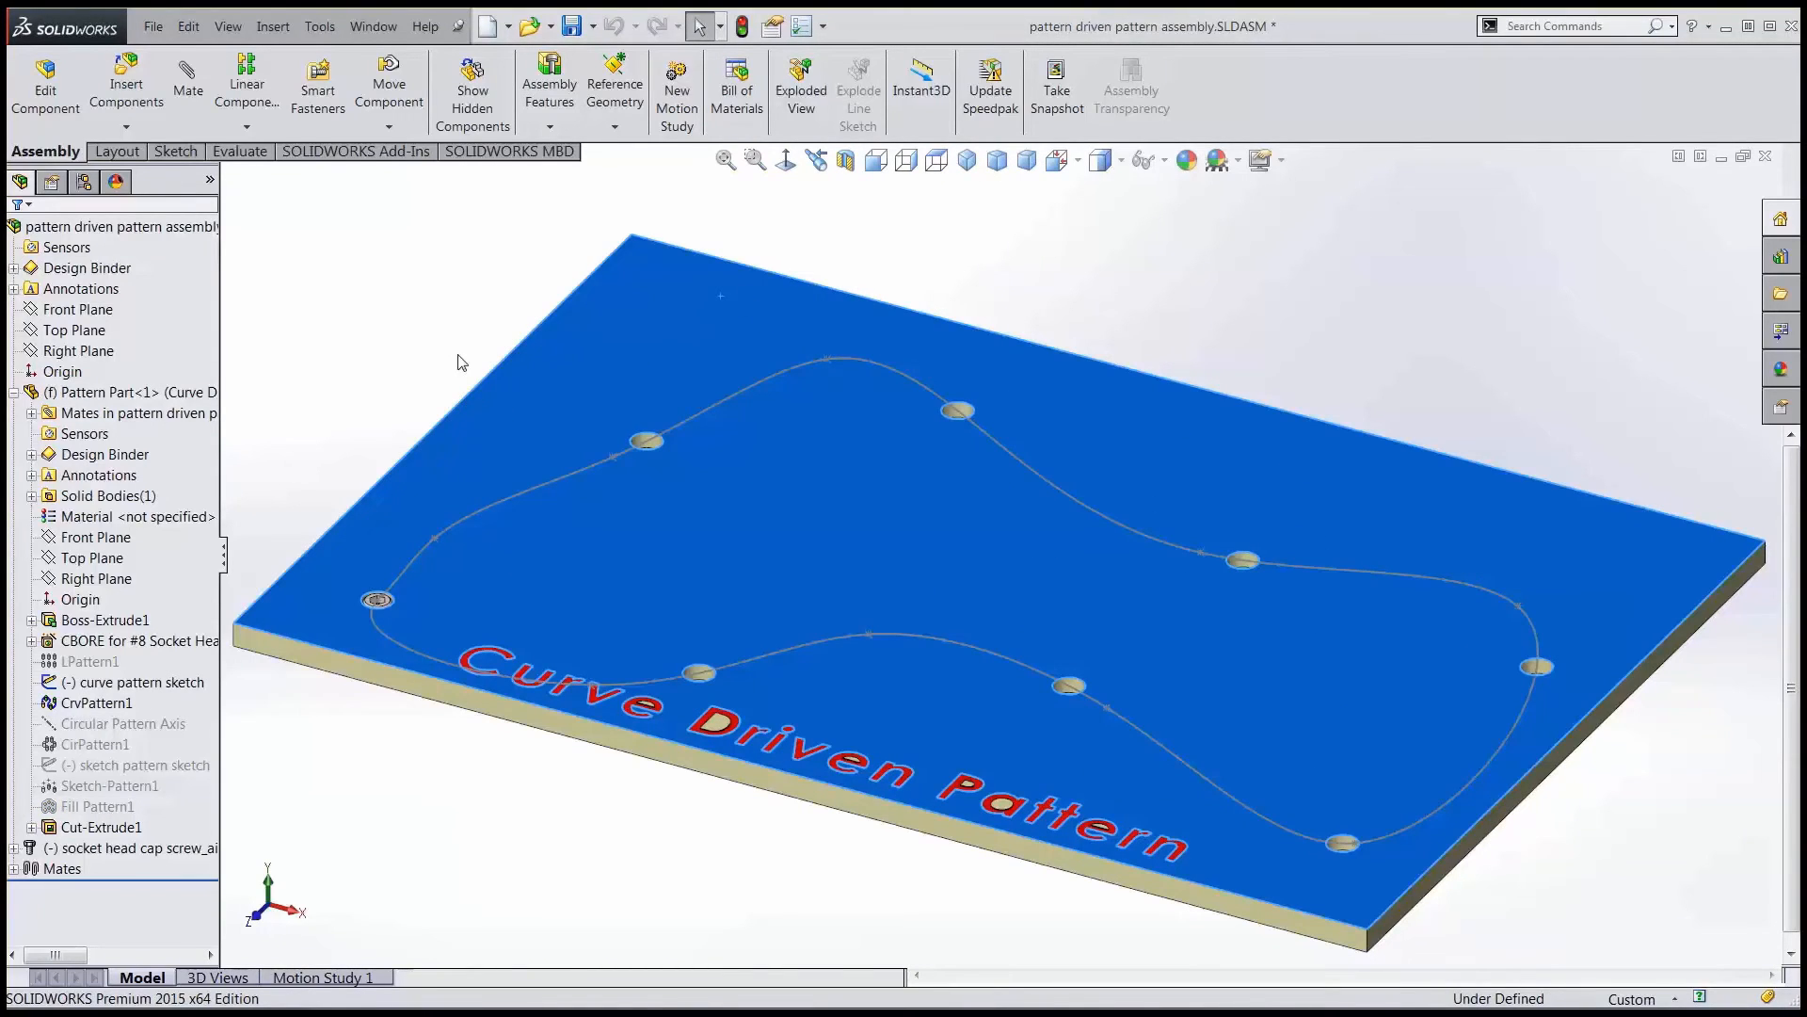
{"action": "mouse_move", "coordinate": [339, 327]}
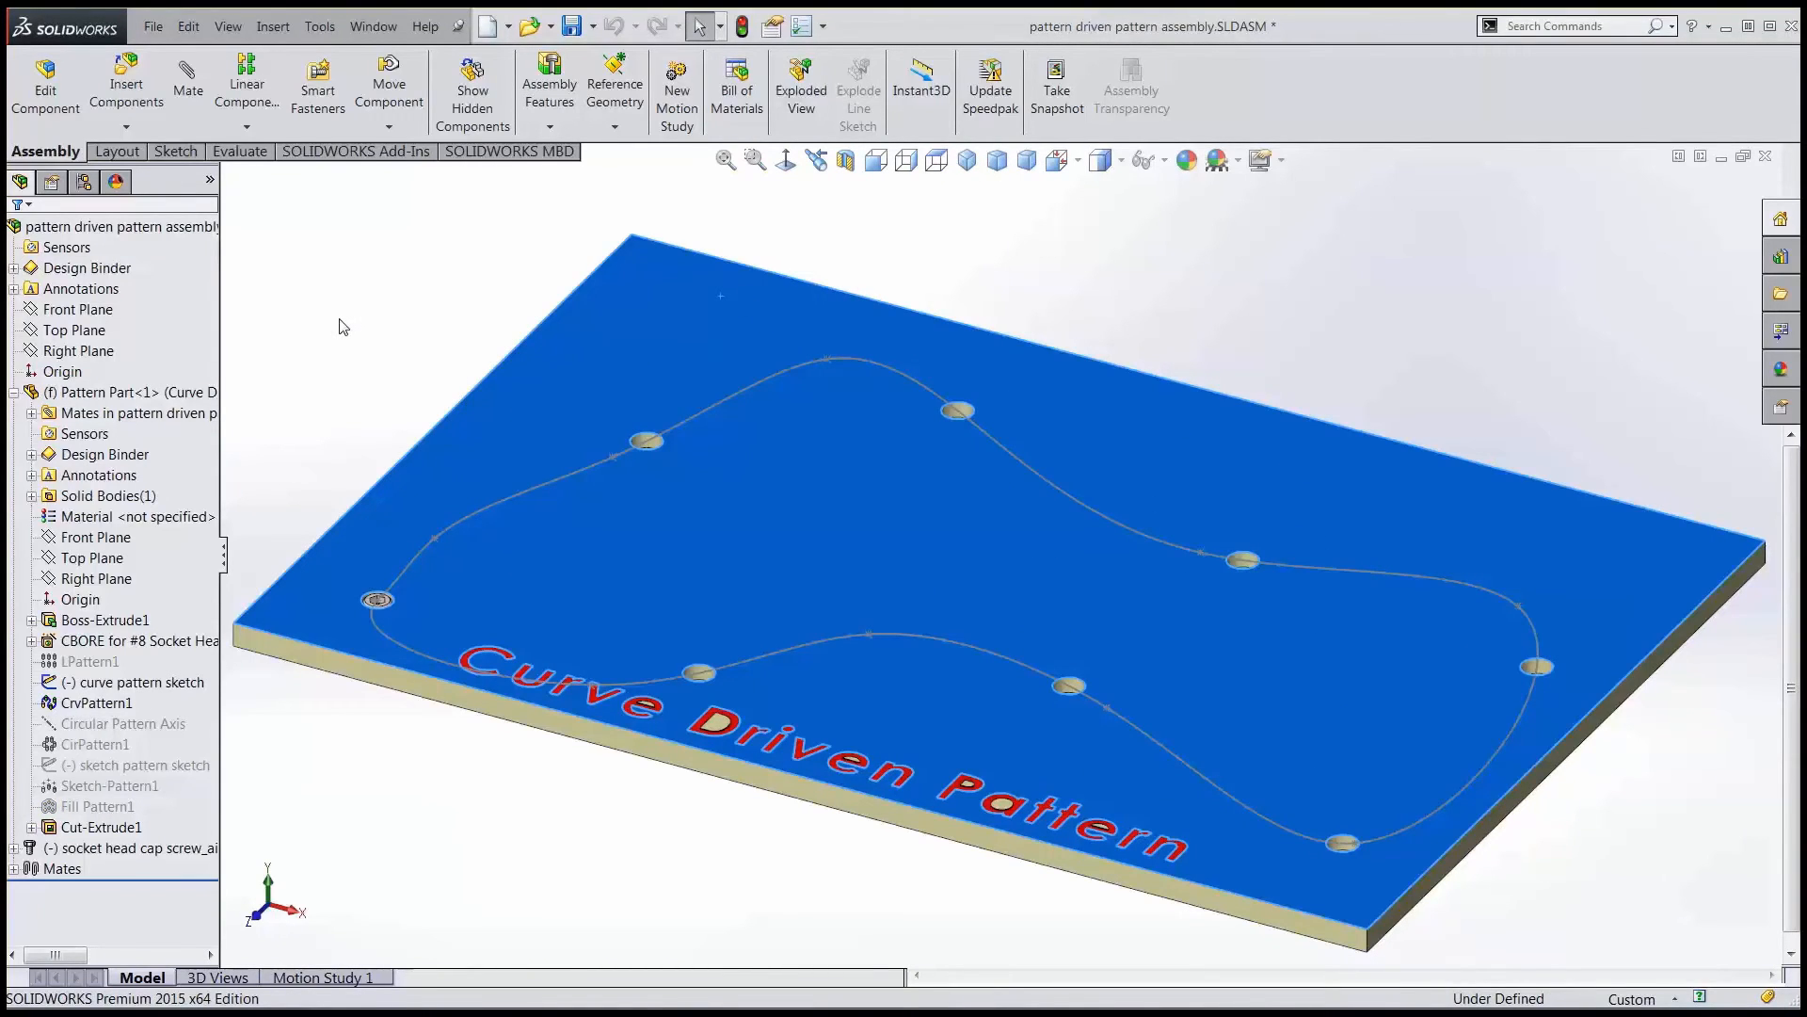
{"action": "mouse_move", "coordinate": [257, 349]}
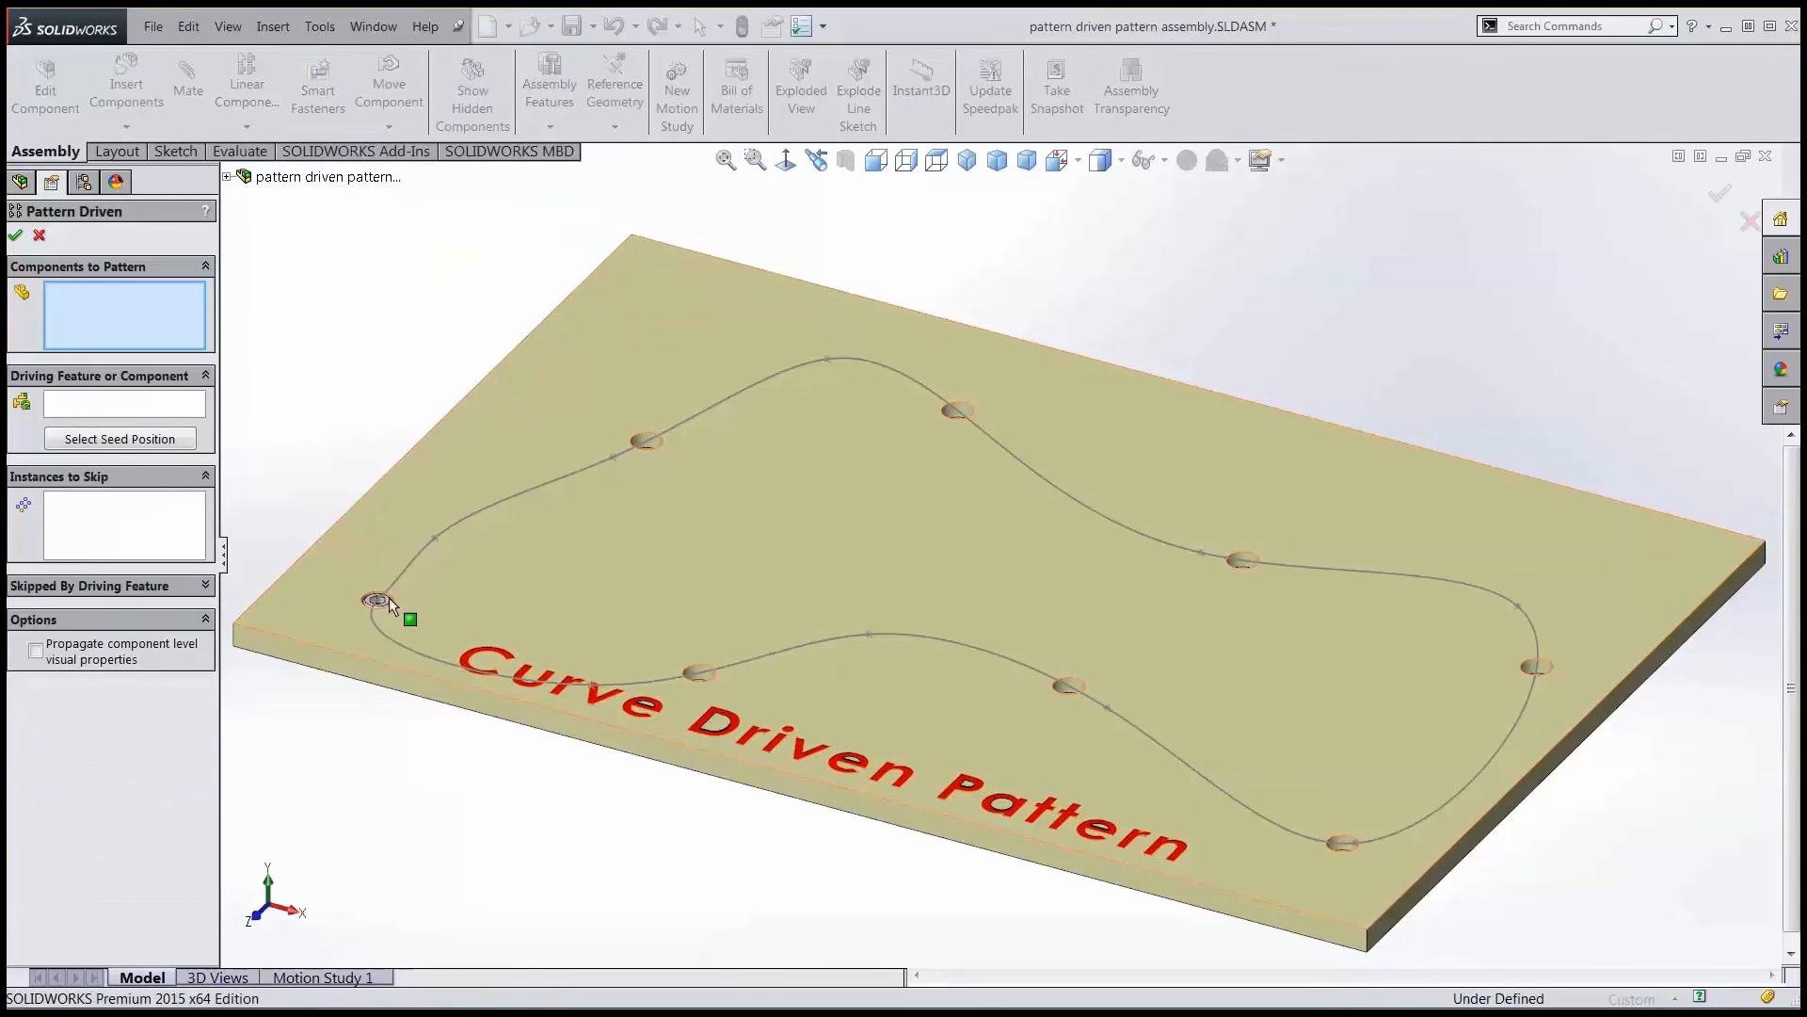
Pattern the cap screw into each hole along the plate's closed curve pattern
{"action": "left_click", "coordinate": [374, 600]}
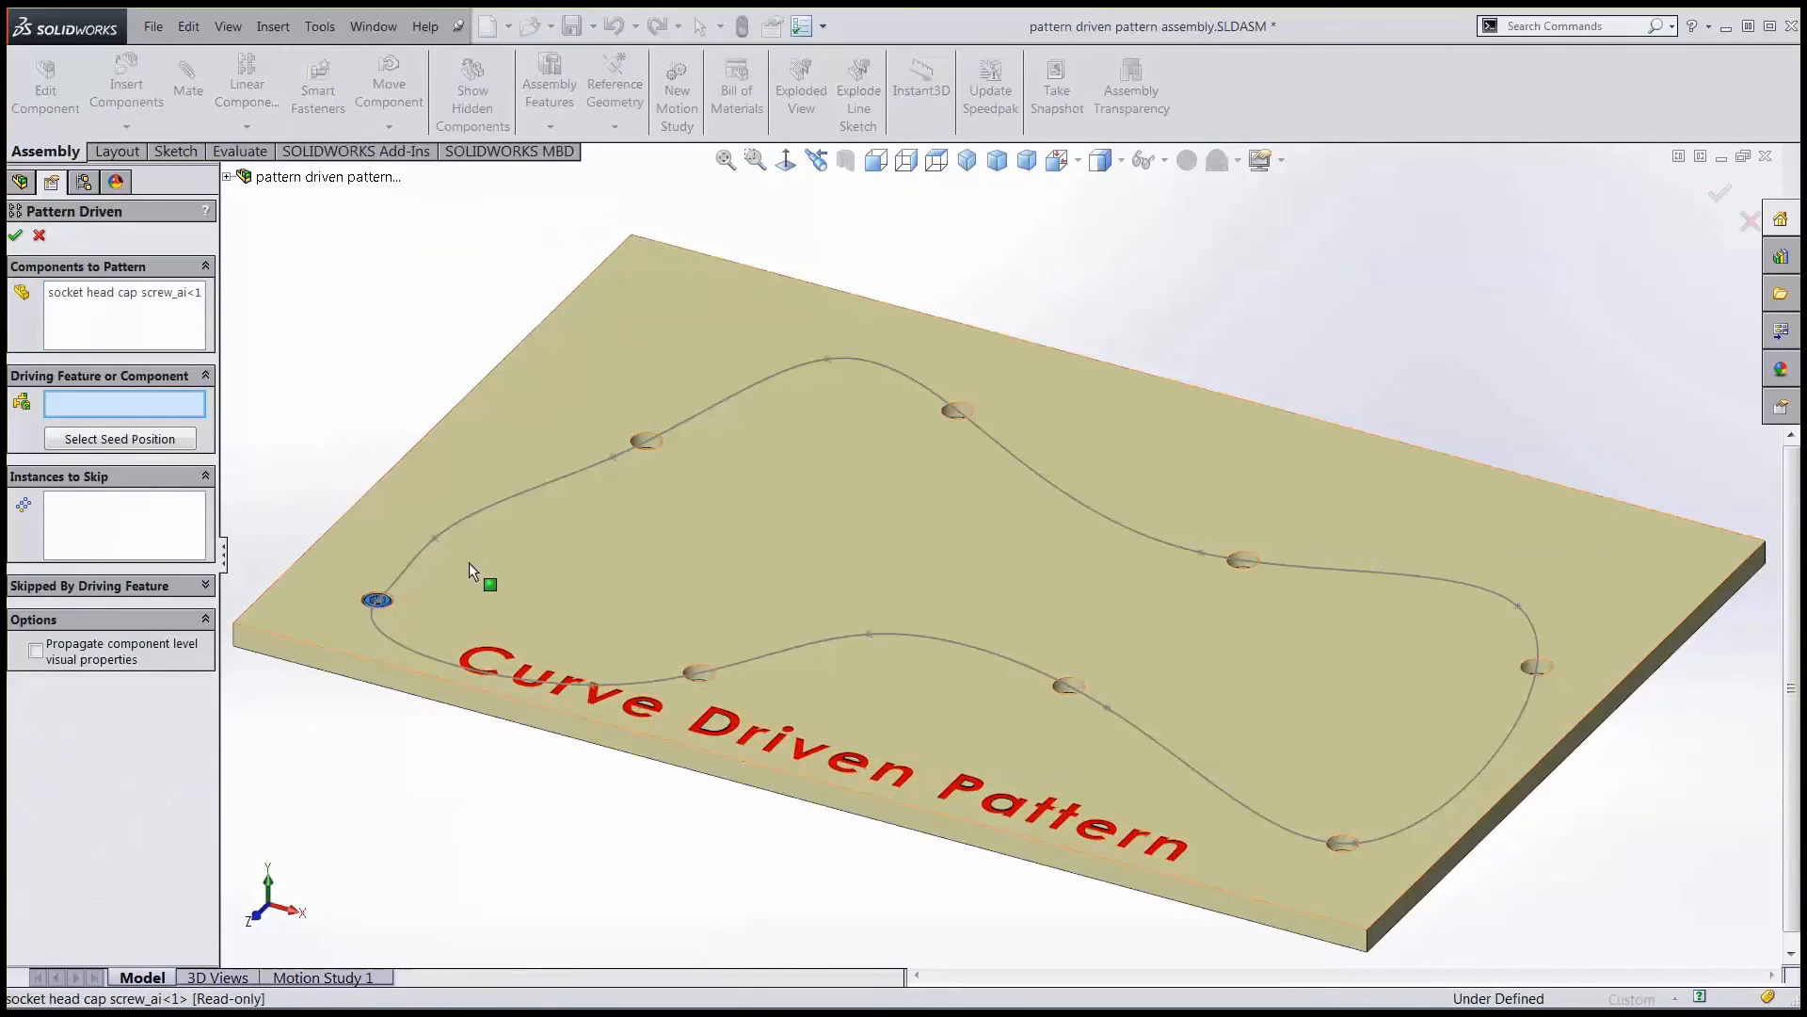
{"action": "left_click", "coordinate": [16, 236]}
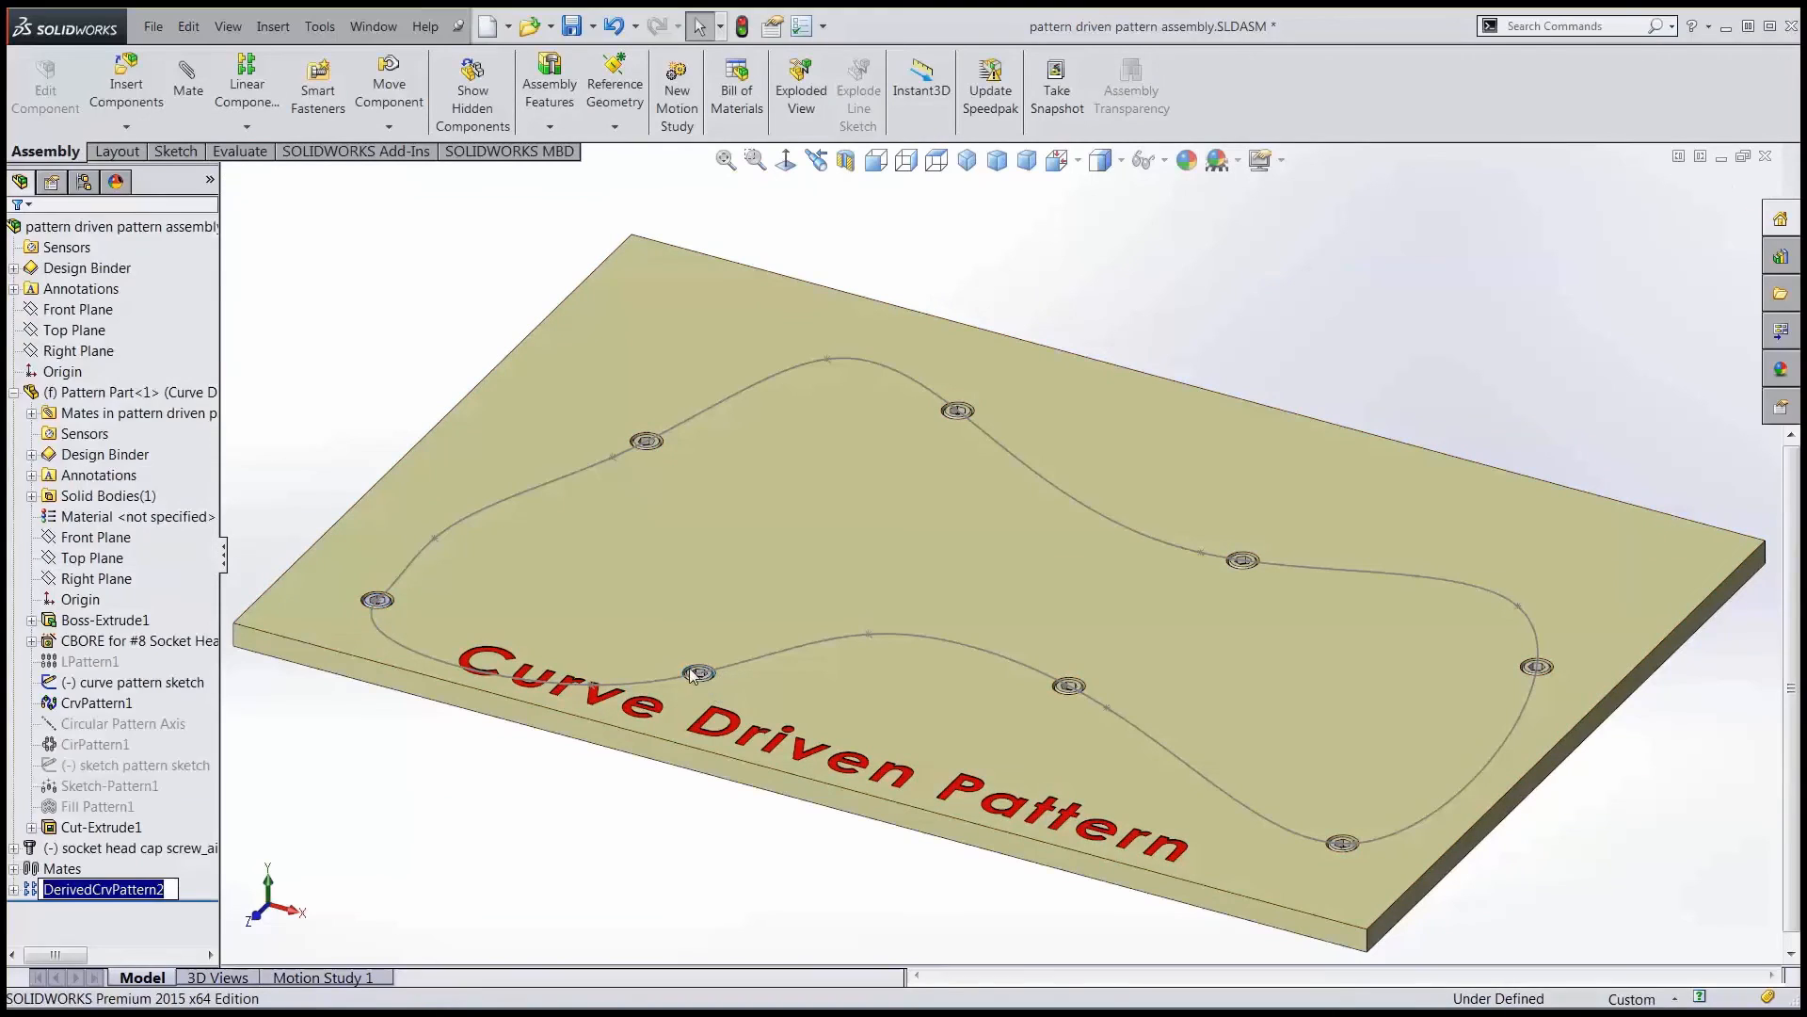
{"action": "mouse_move", "coordinate": [637, 651]}
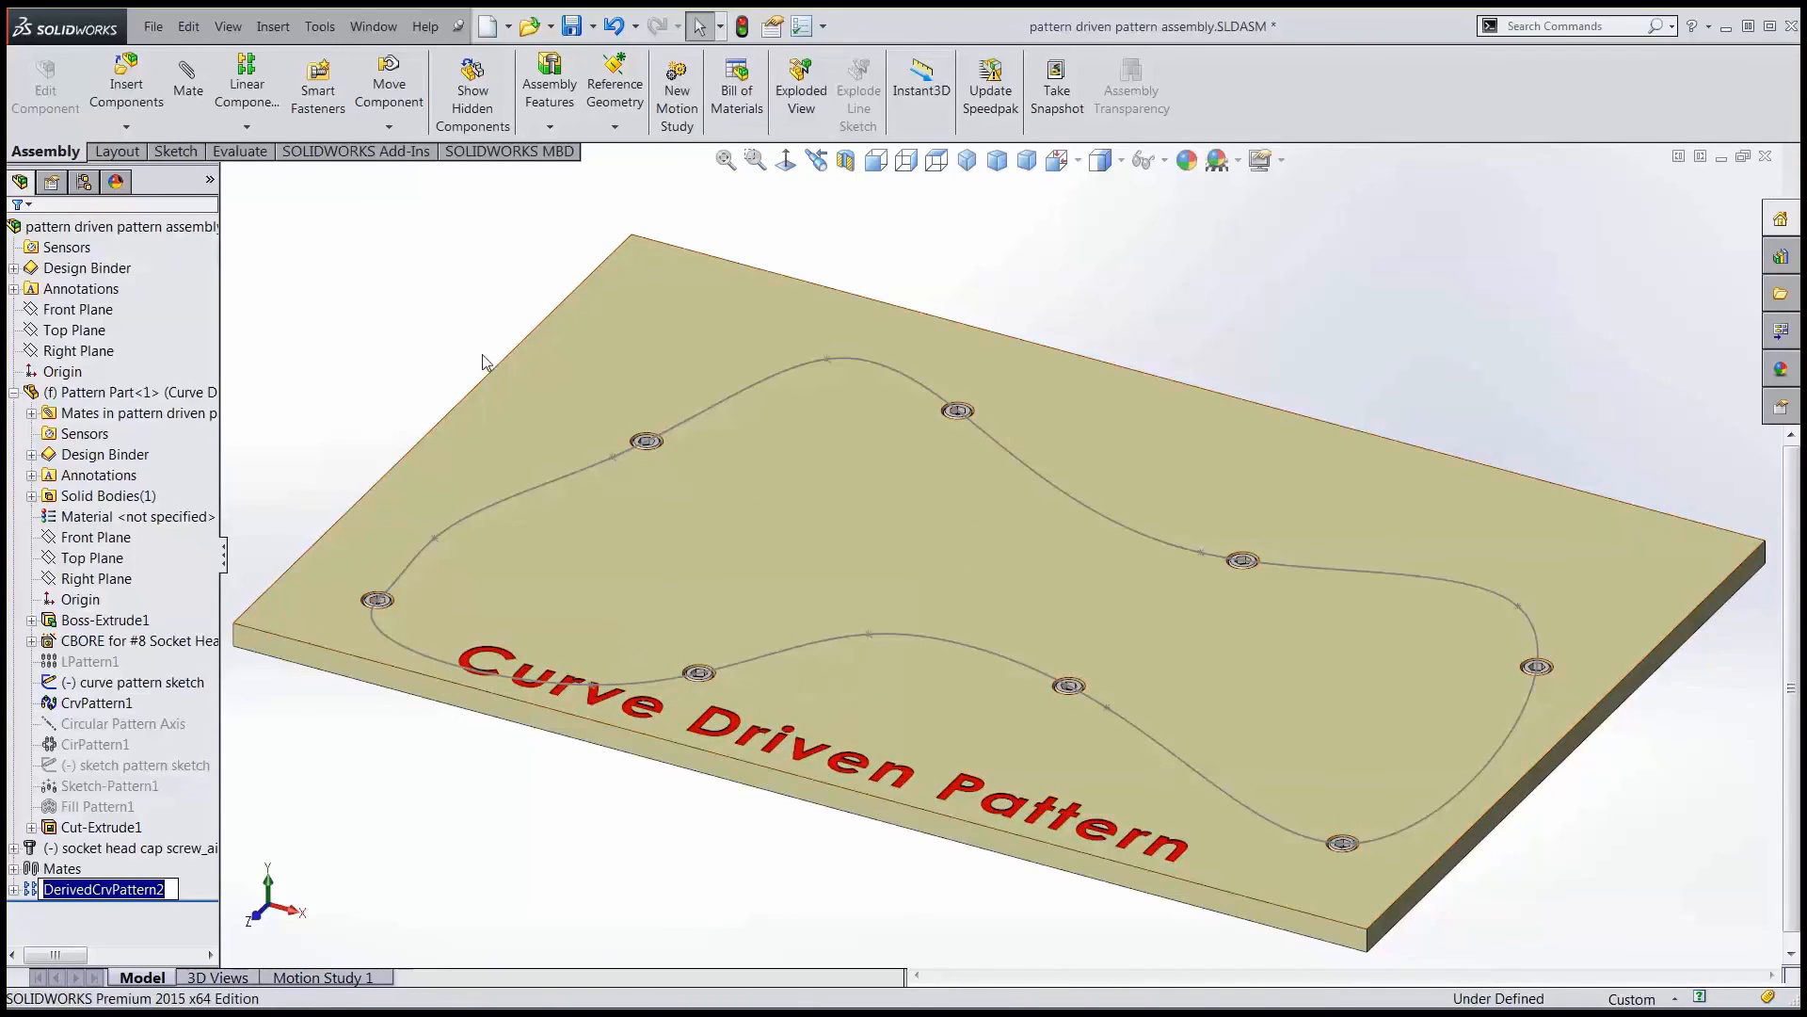
{"action": "mouse_move", "coordinate": [425, 373]}
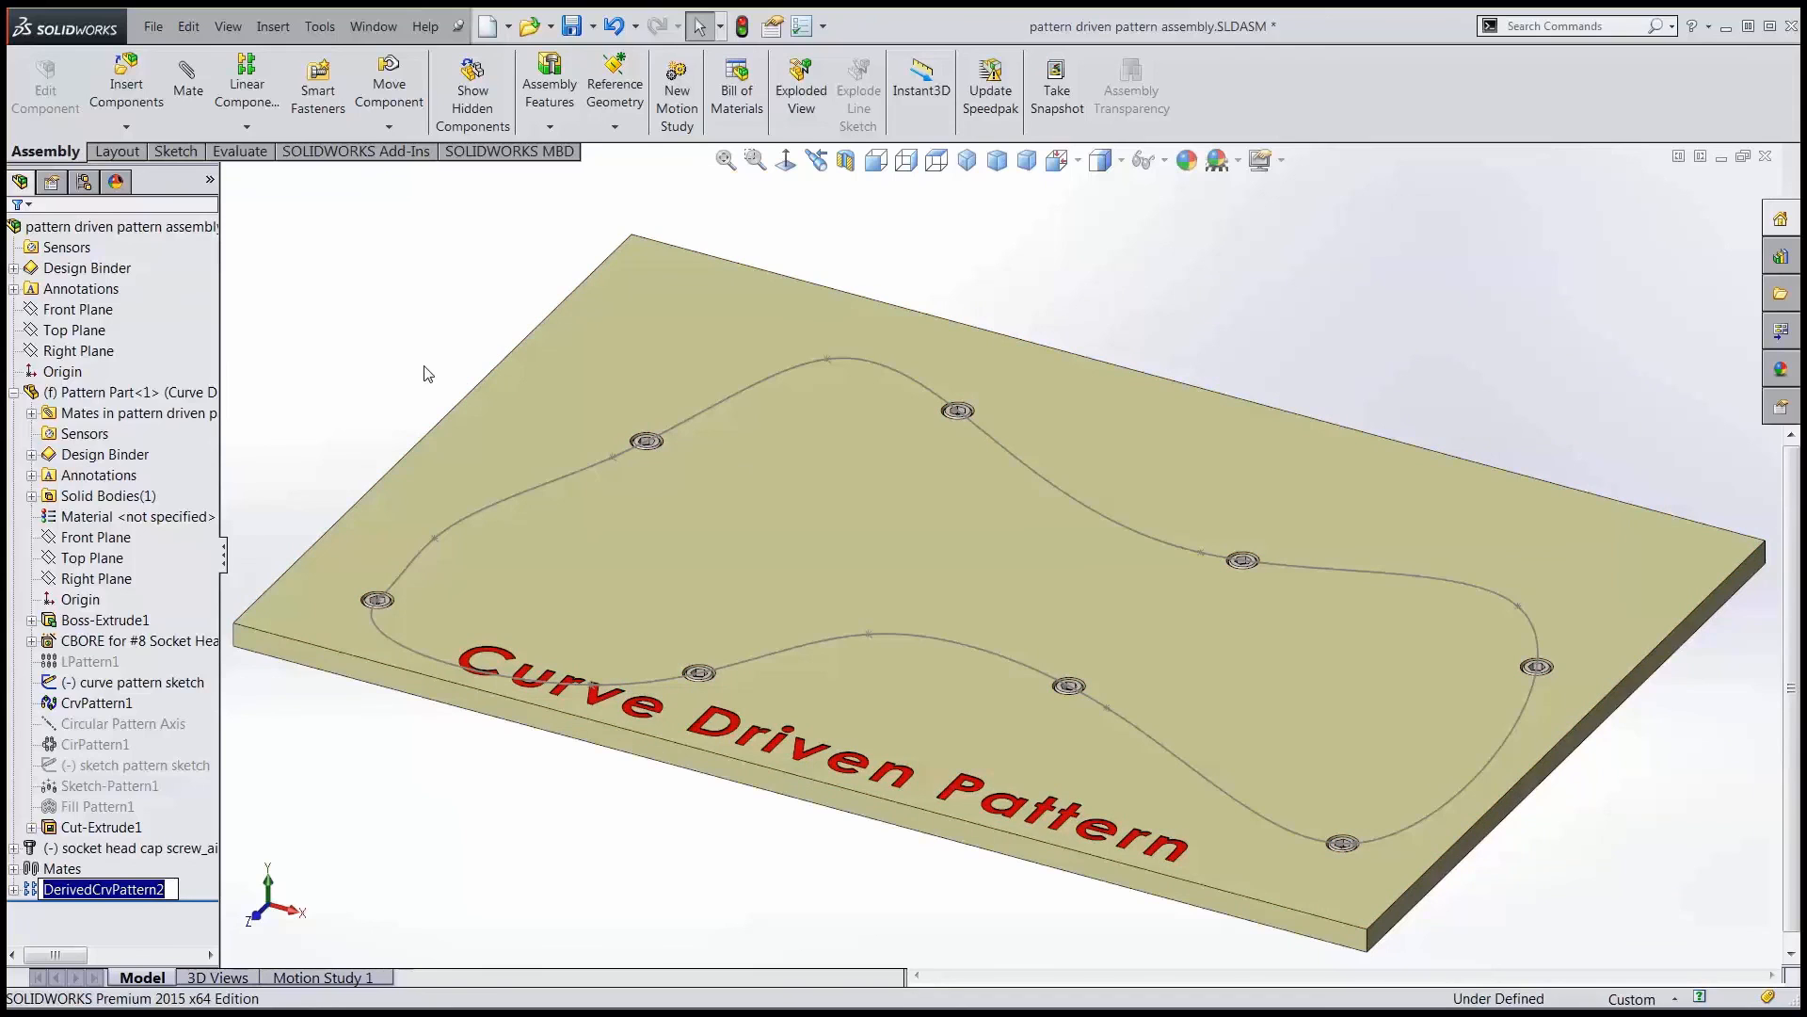